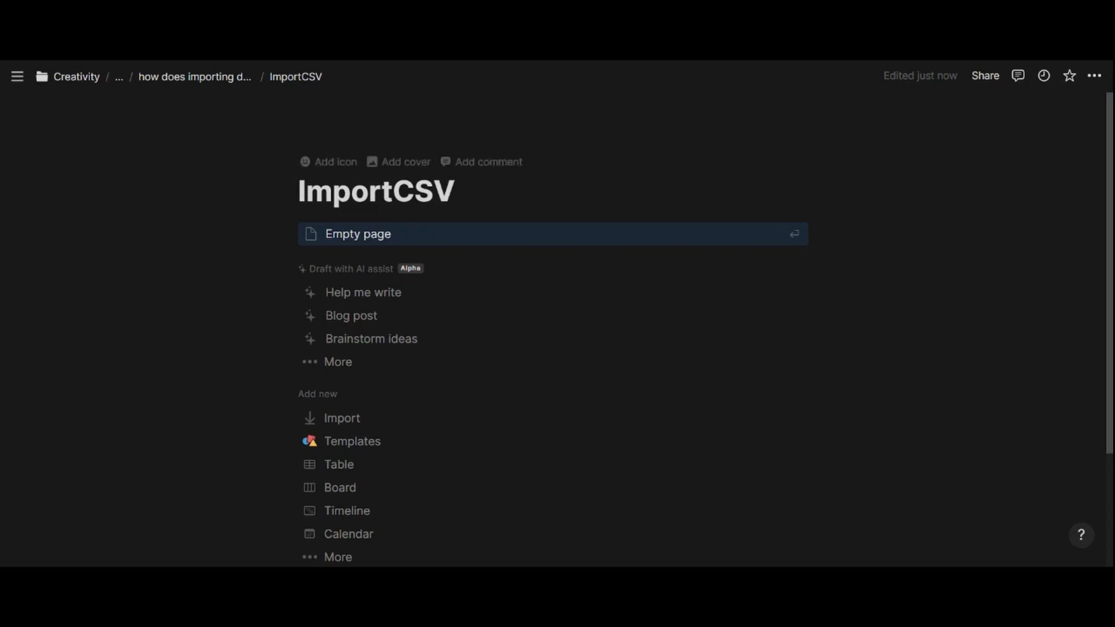
mouse_move(437, 419)
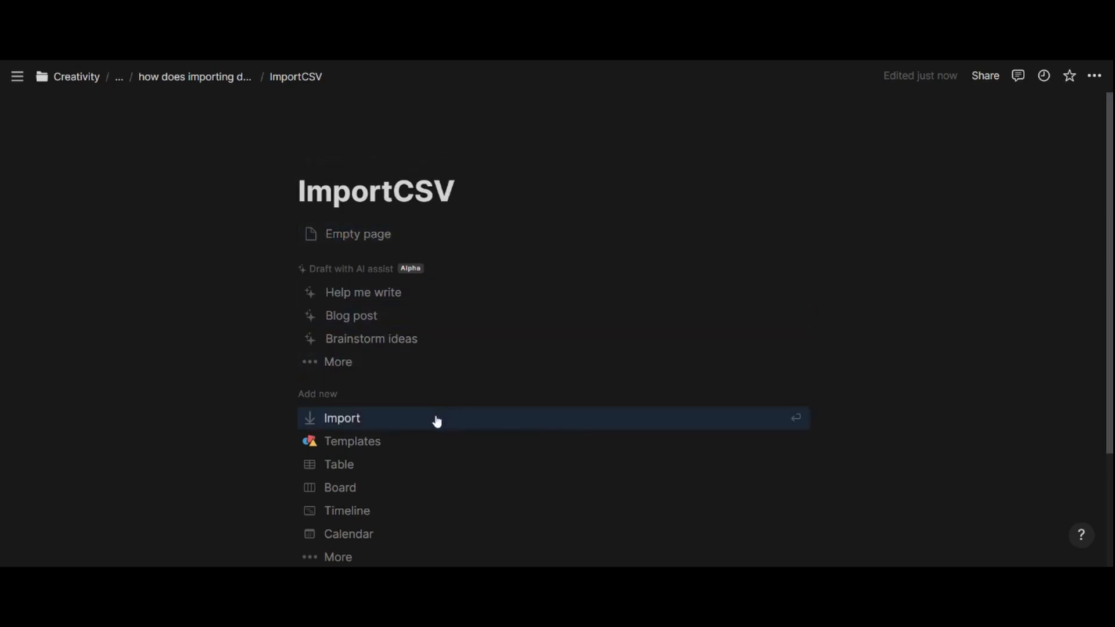
mouse_move(376, 424)
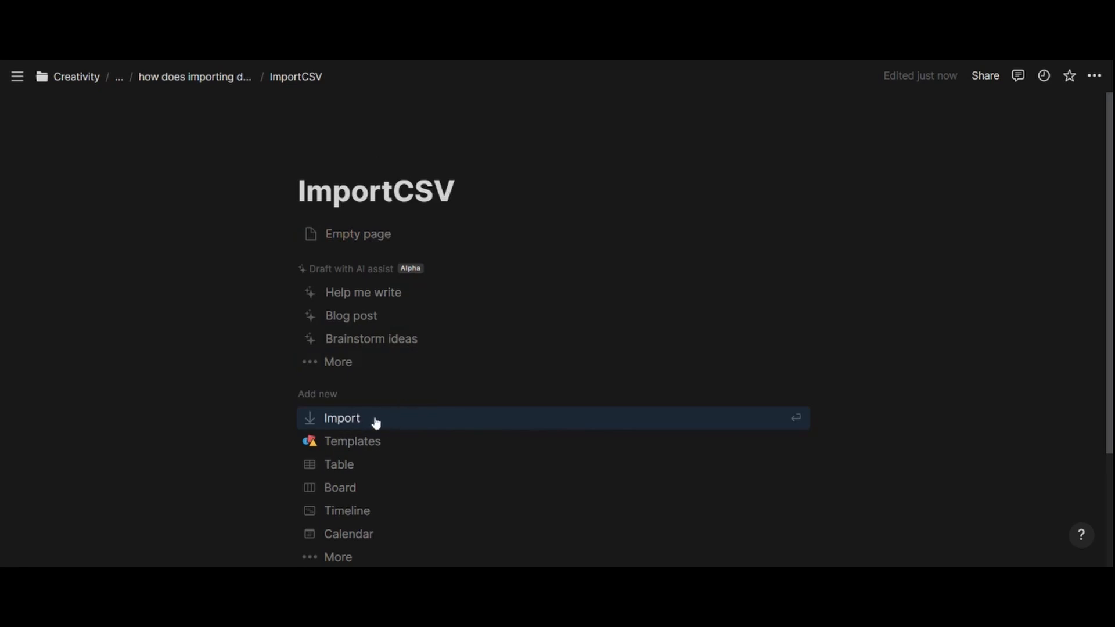
Start importing the sales CSV file onto the empty ImportCSV page
left_click(341, 419)
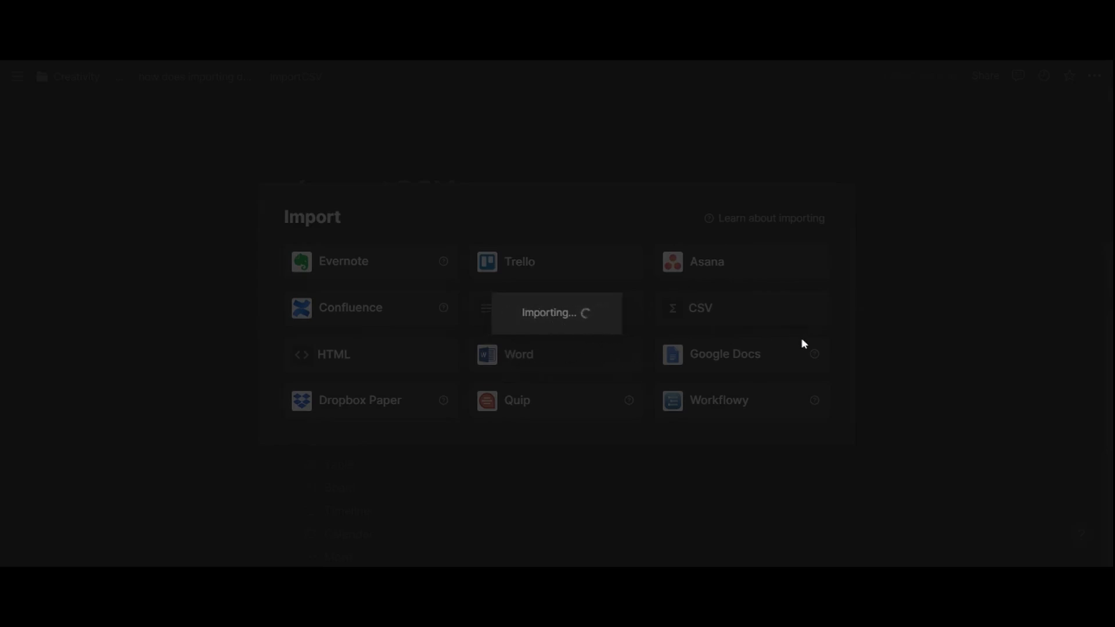
mouse_move(803, 335)
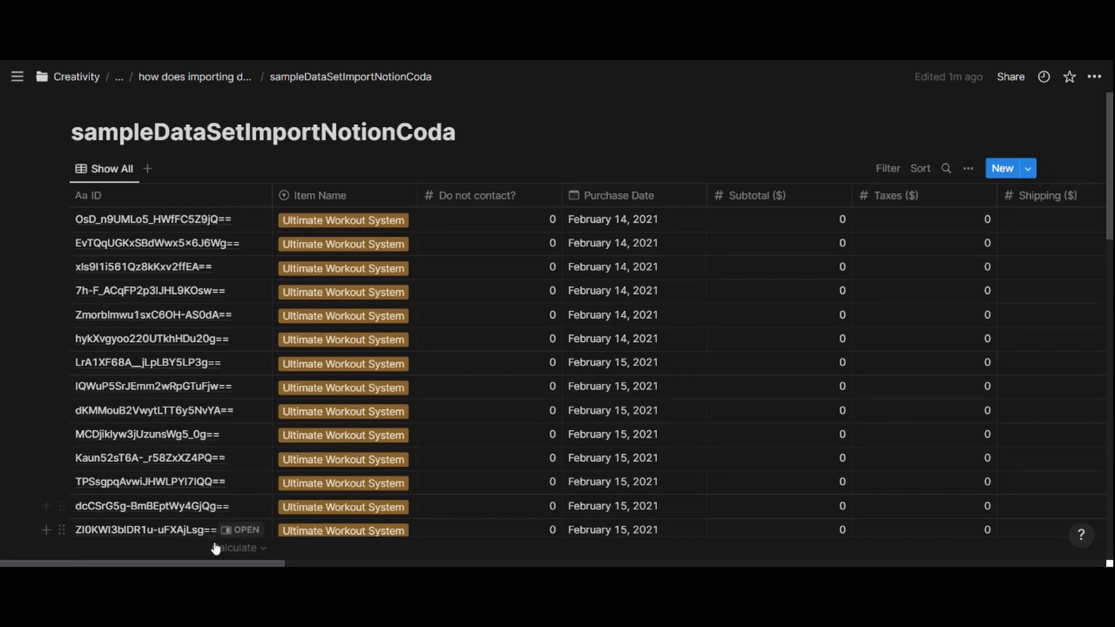
Add a Count all calculation under the ID column, showing 7,308 records
left_click(238, 548)
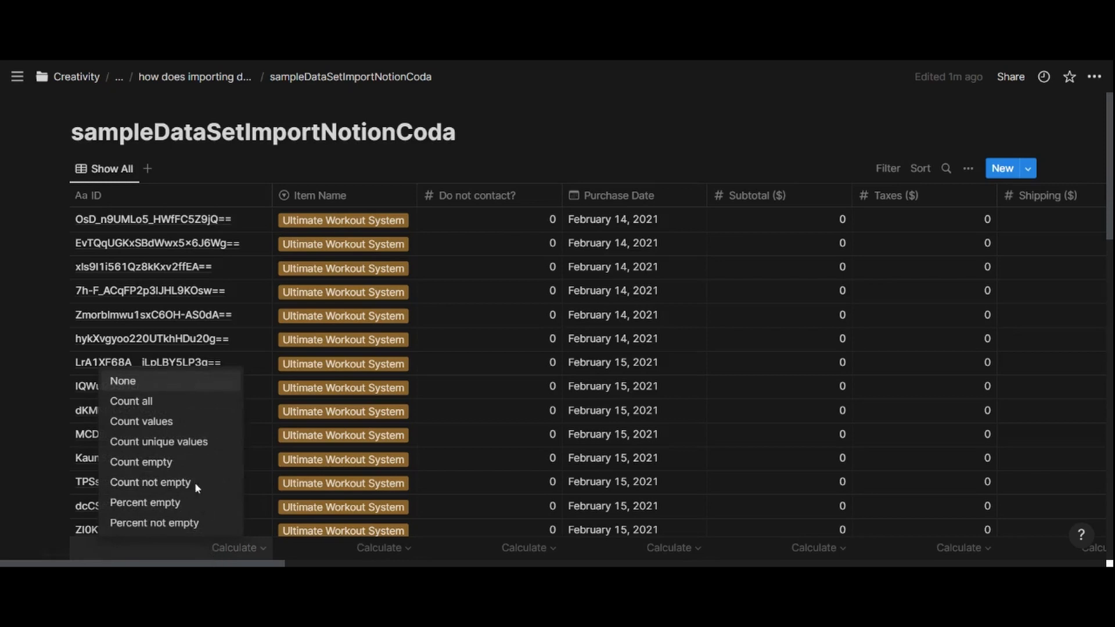
mouse_move(160, 402)
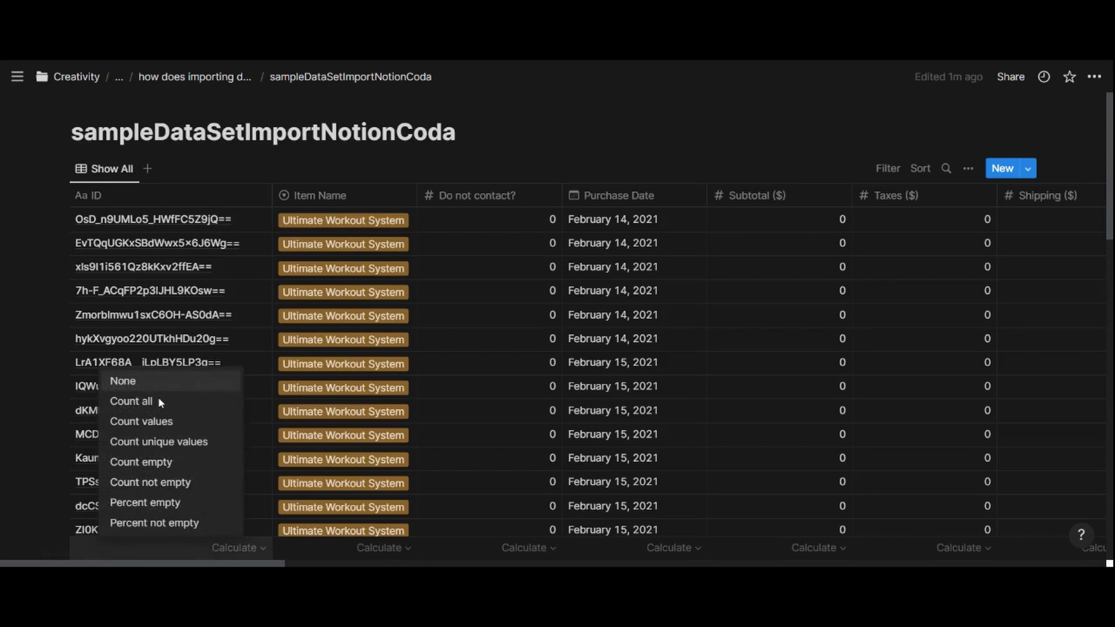
mouse_move(437, 277)
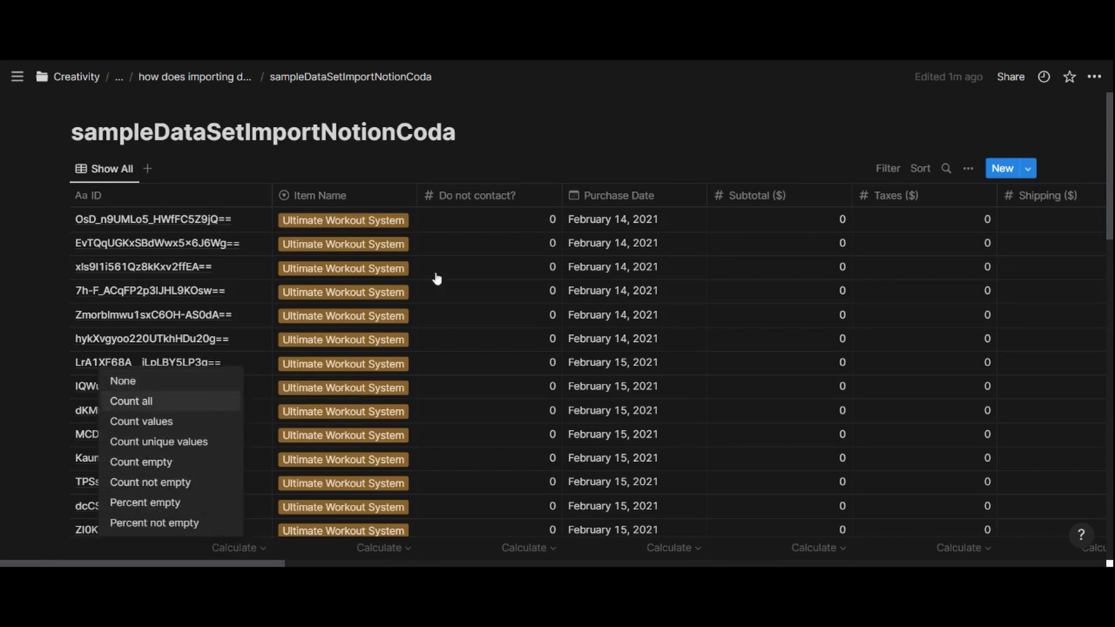
left_click(130, 401)
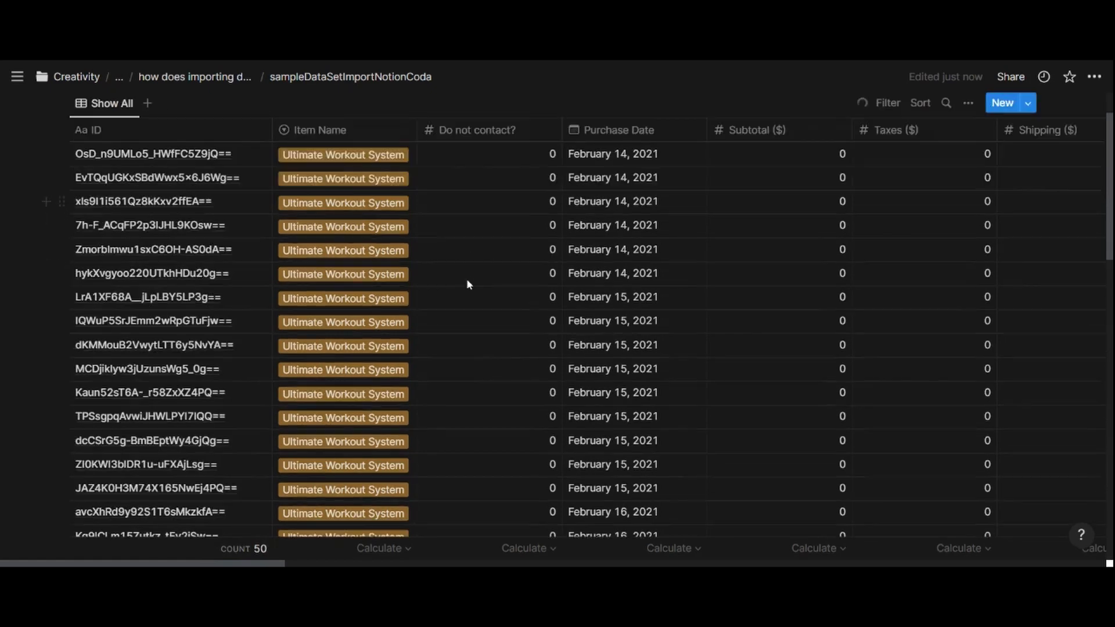
scroll("down", 3)
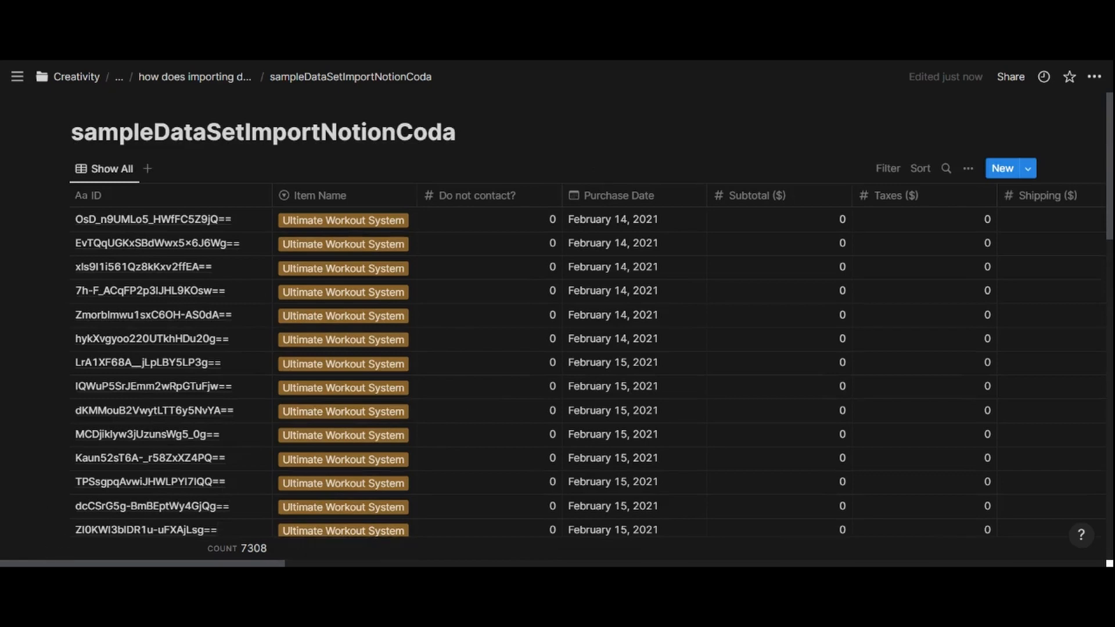
mouse_move(525, 348)
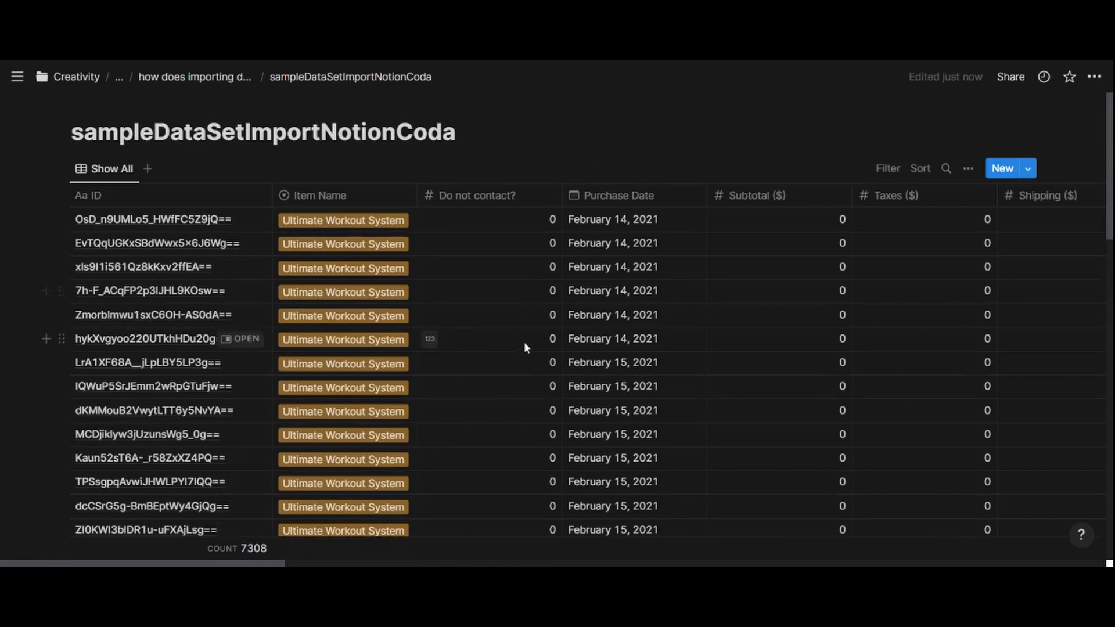
scroll("down", 3)
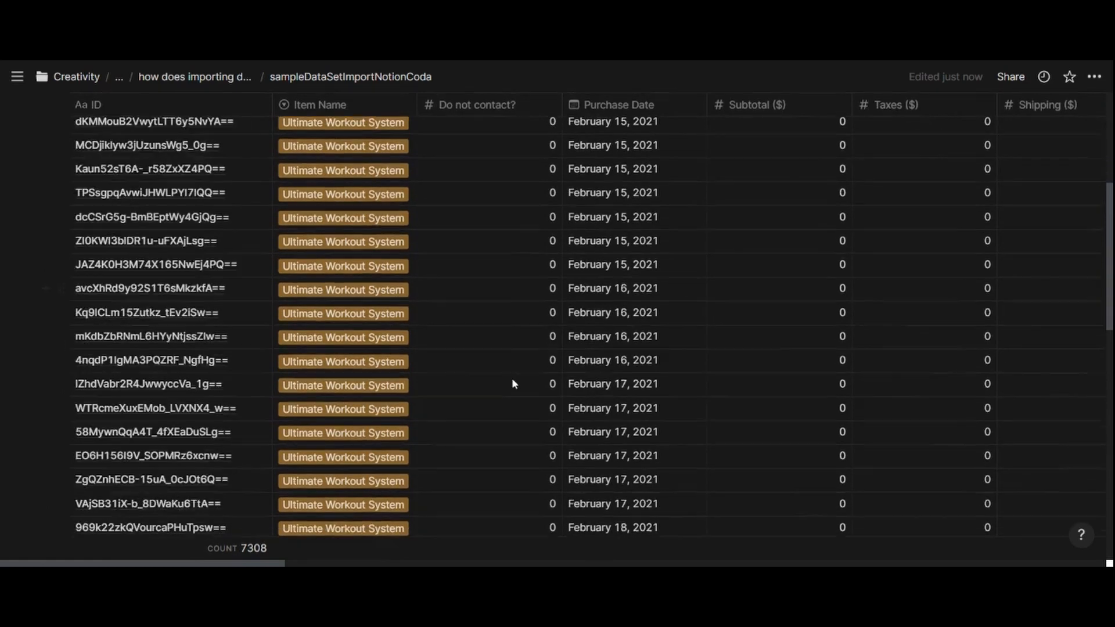
scroll("down", 3)
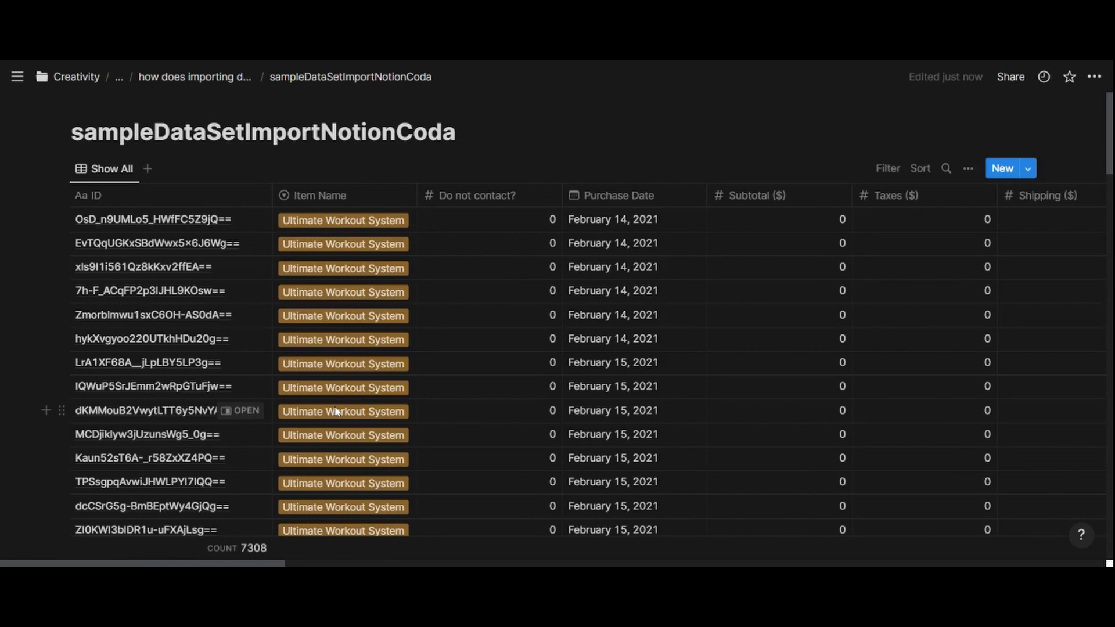
mouse_move(353, 434)
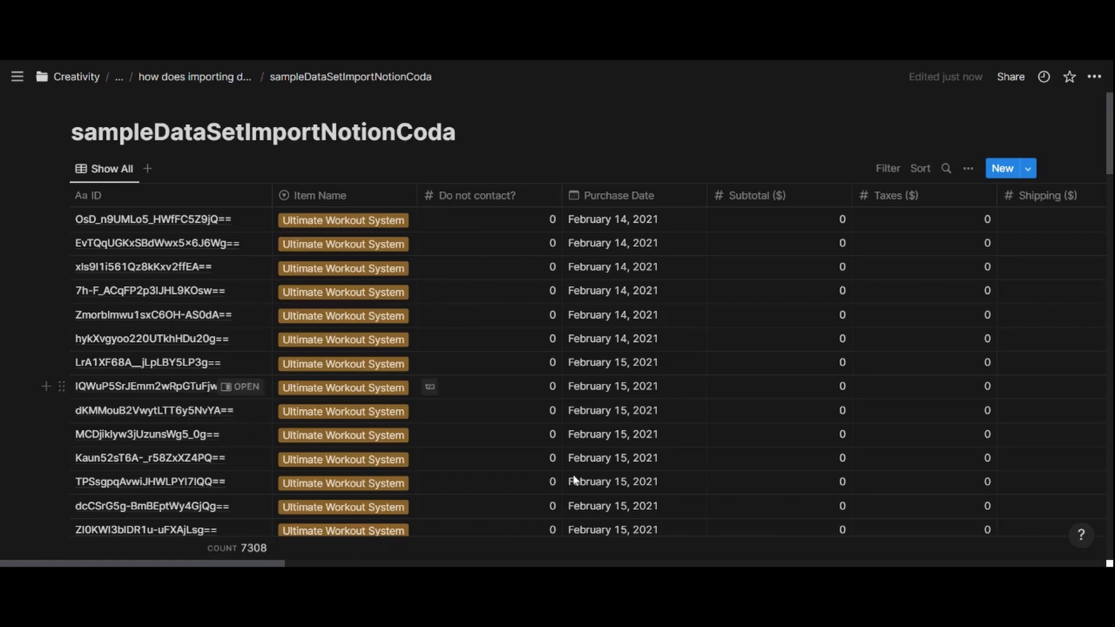
scroll("right", 3)
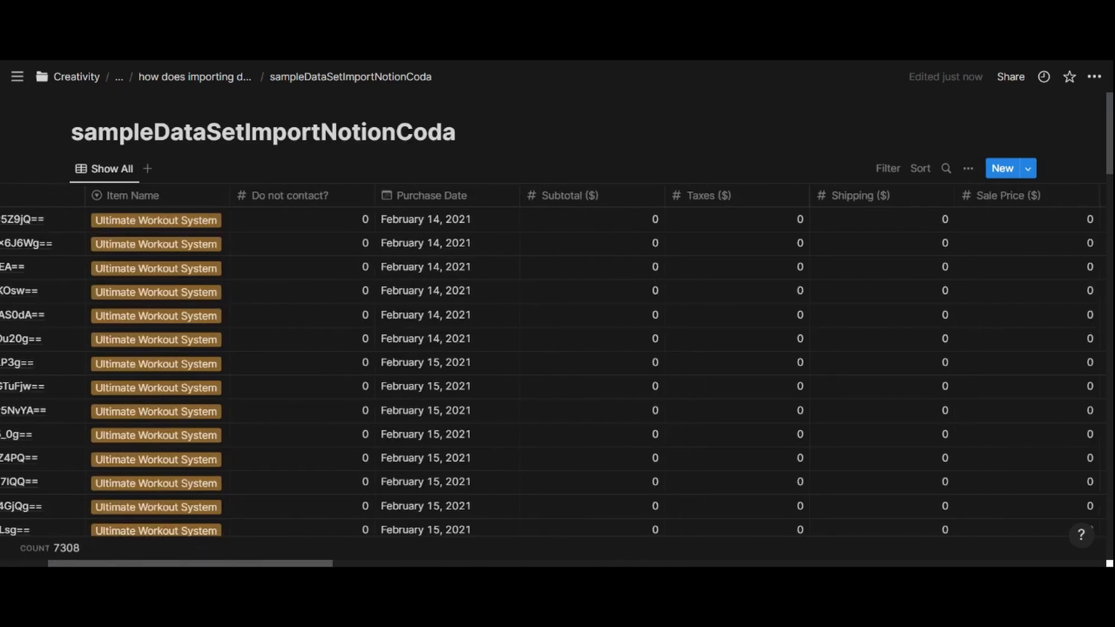
scroll("right", 3)
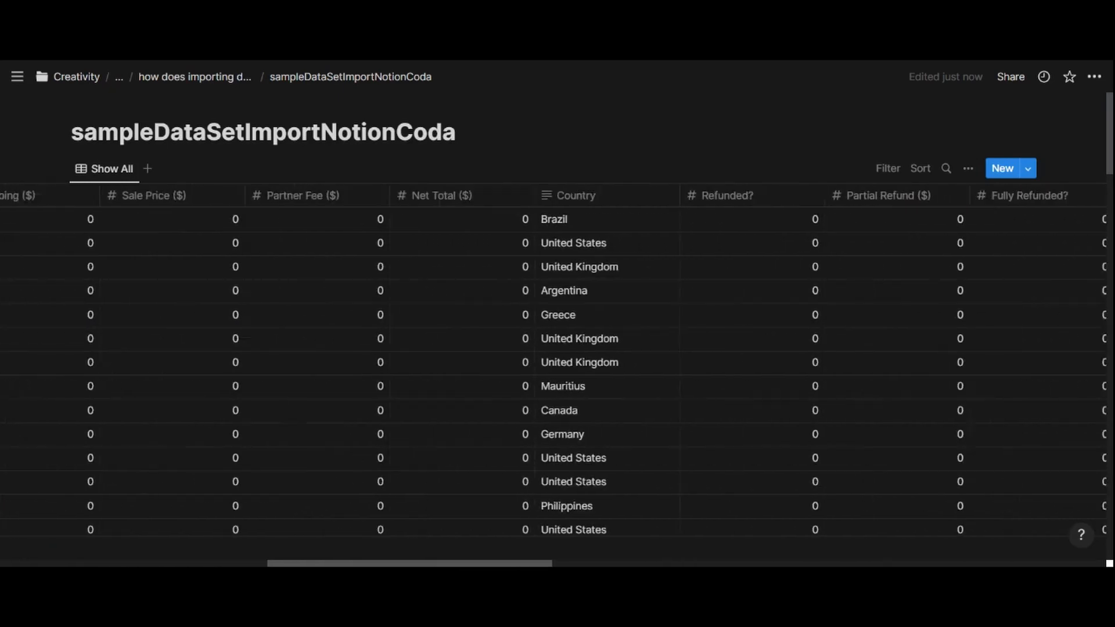
scroll("right", 3)
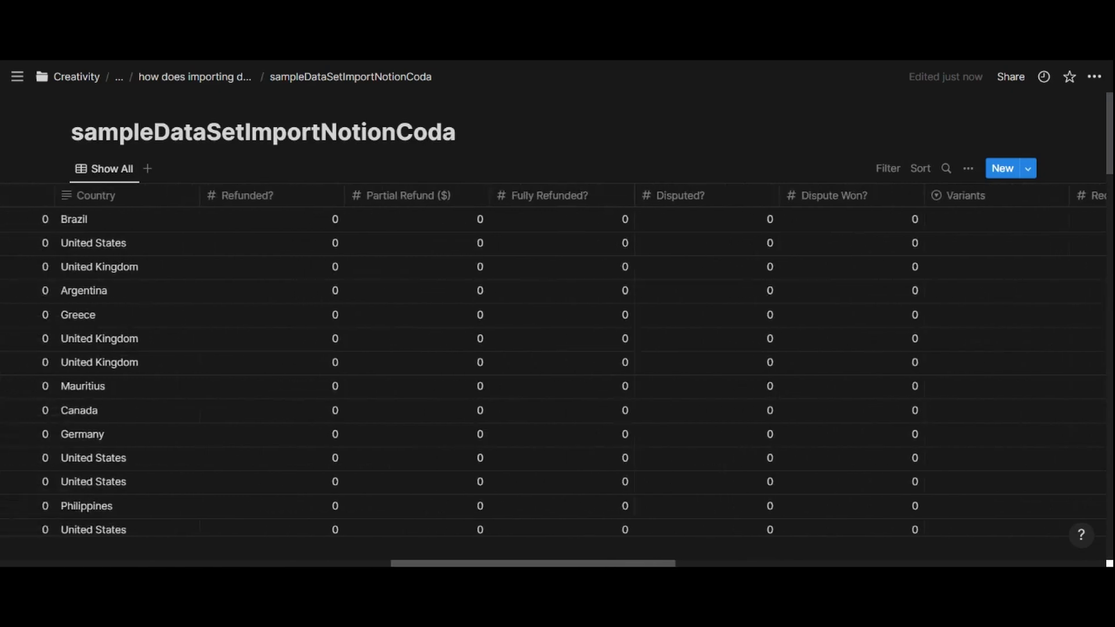
scroll("right", 3)
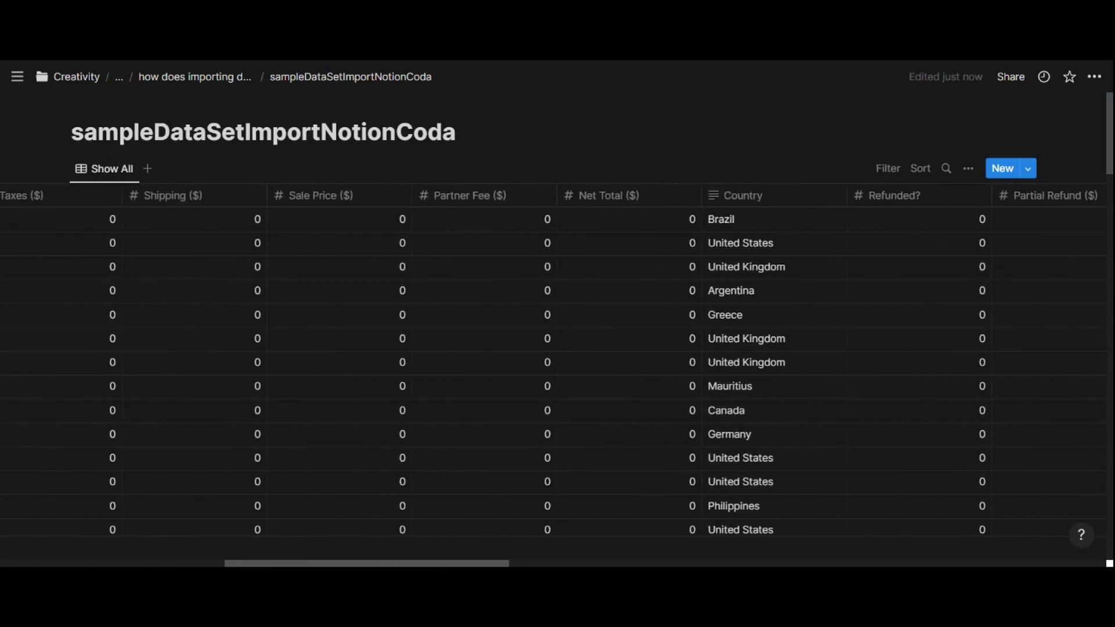
scroll("left", 3)
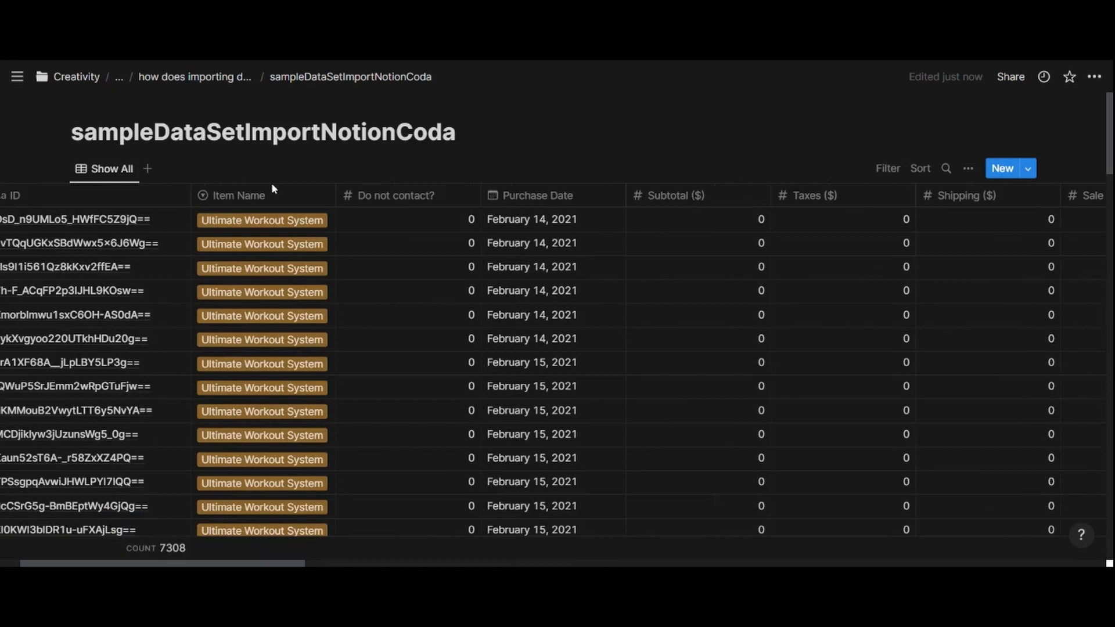
mouse_move(228, 209)
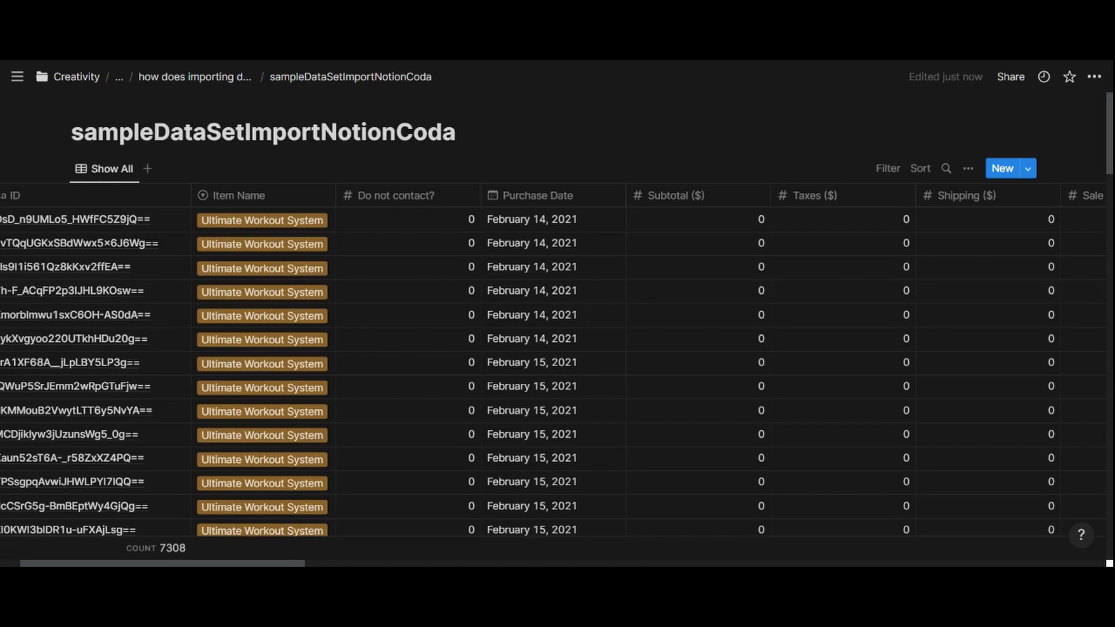
mouse_move(259, 209)
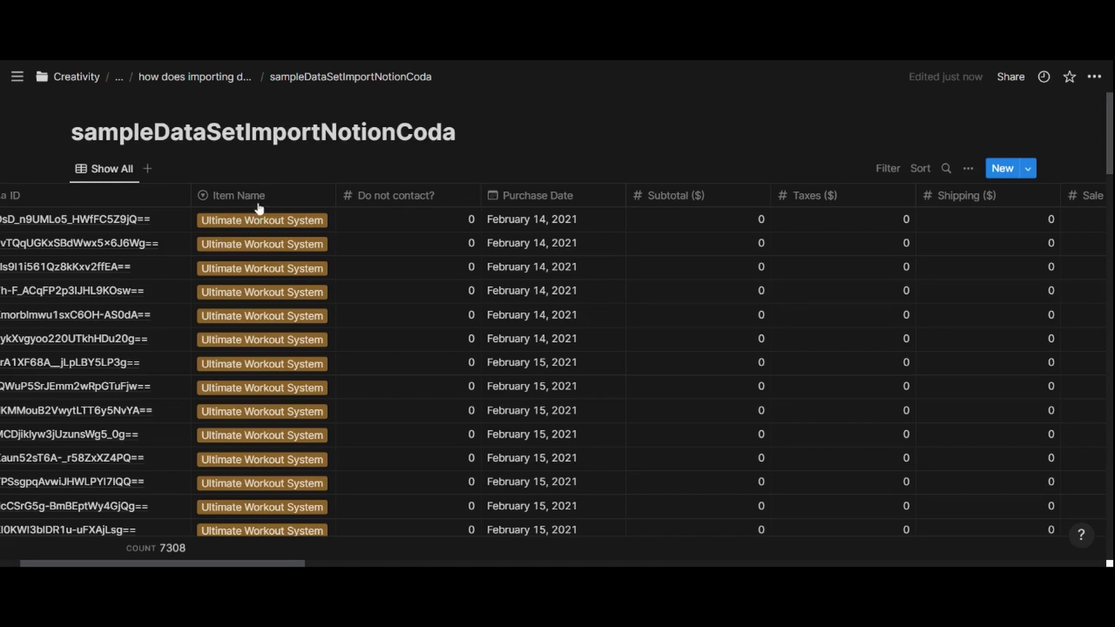
mouse_move(284, 222)
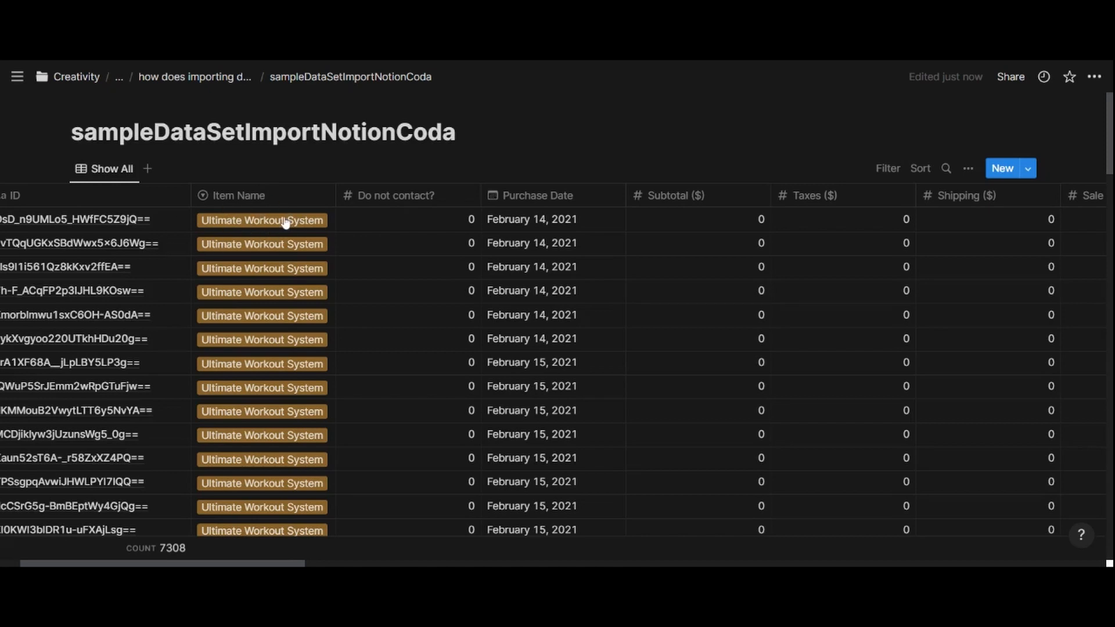
left_click(240, 195)
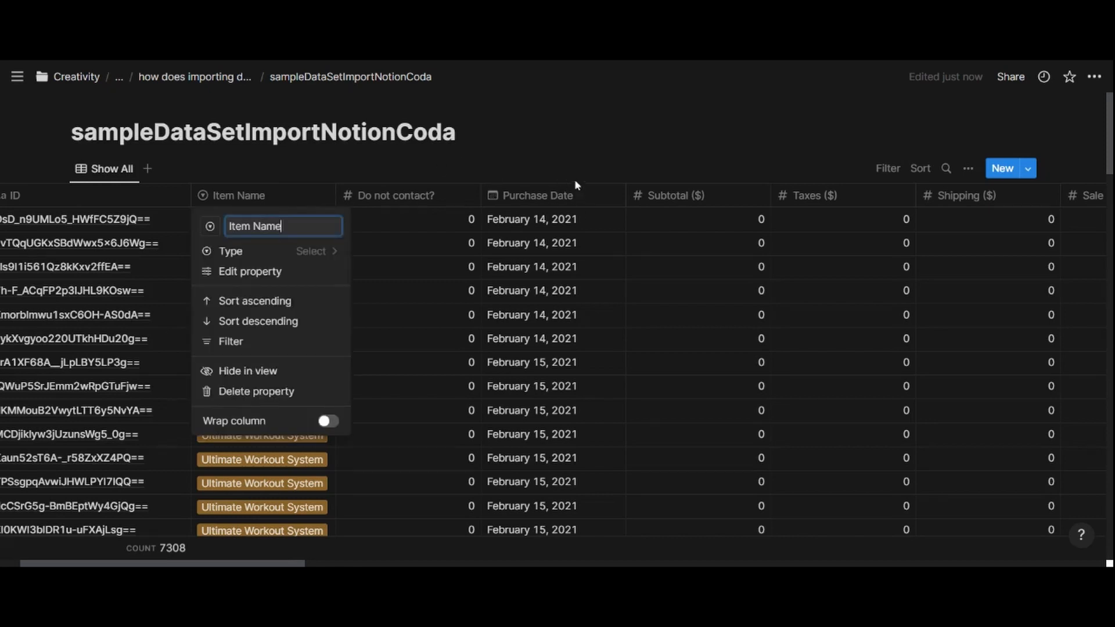
mouse_move(575, 157)
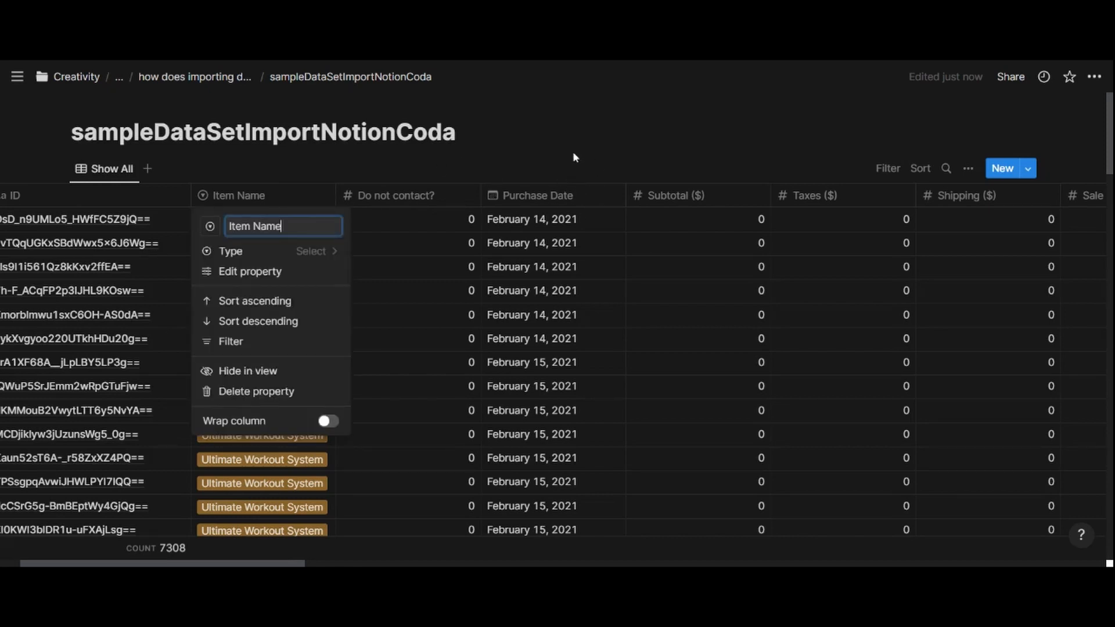
mouse_move(590, 285)
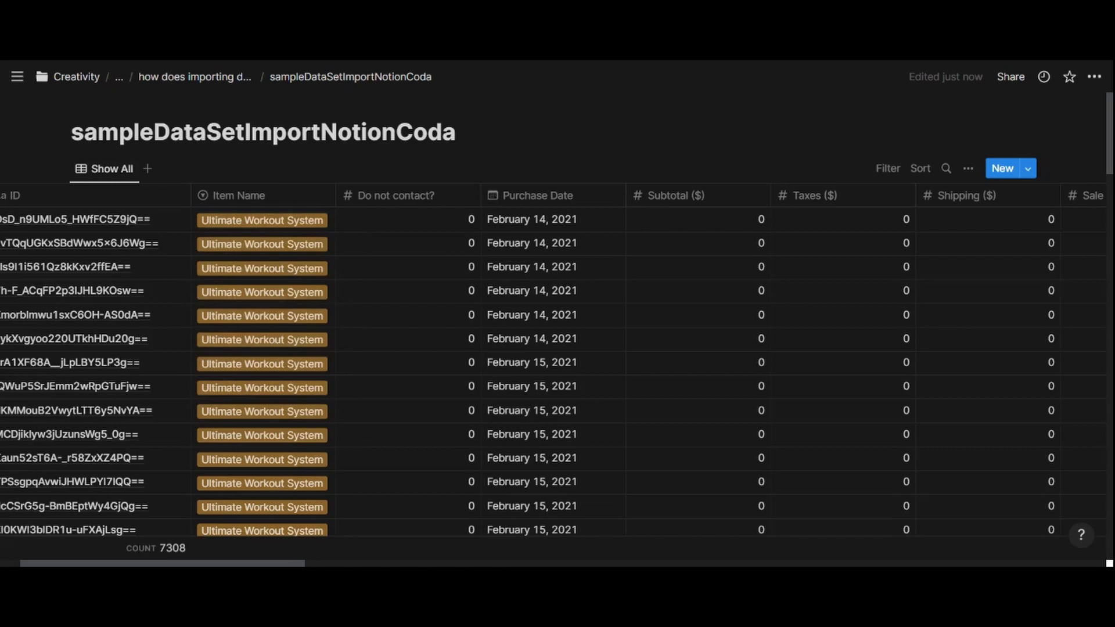
mouse_move(448, 164)
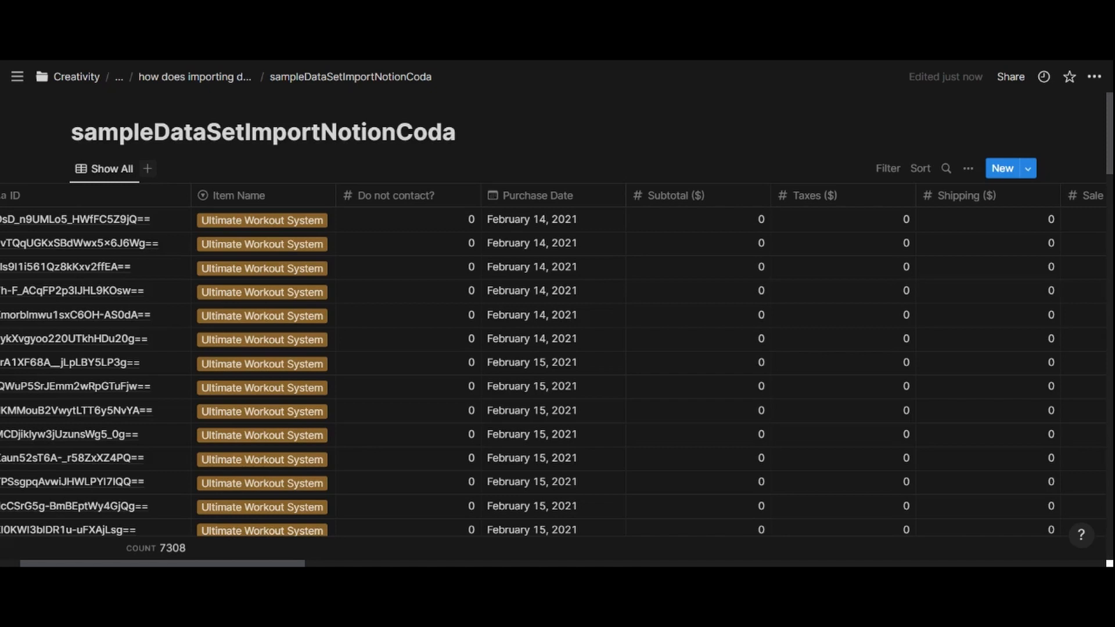
Add a new List view of the sales data grouped by Item Name
left_click(147, 168)
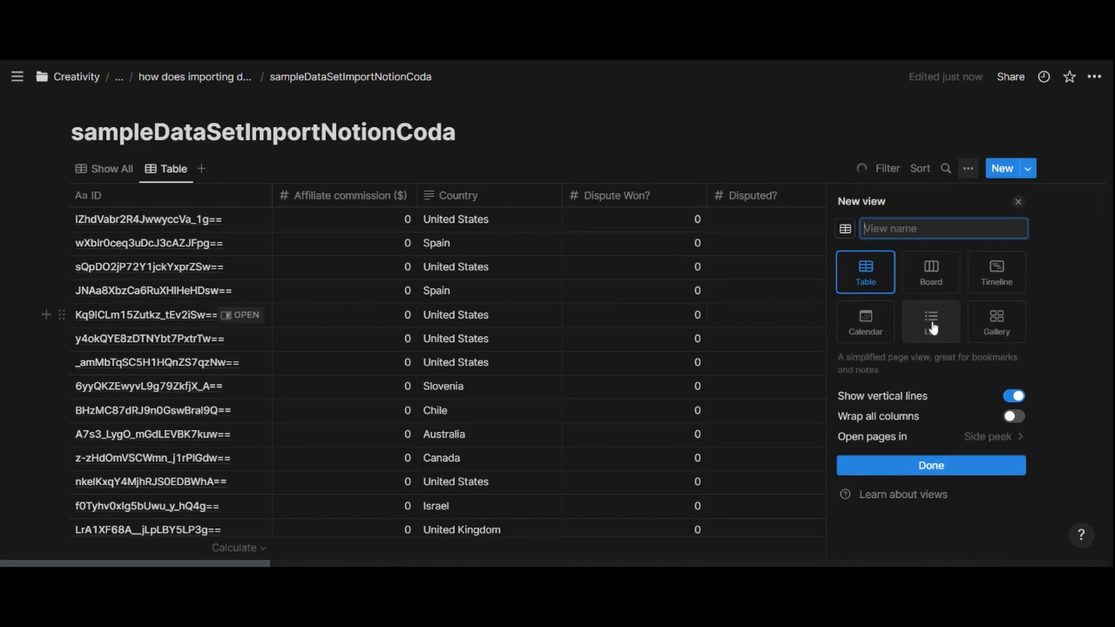
left_click(931, 320)
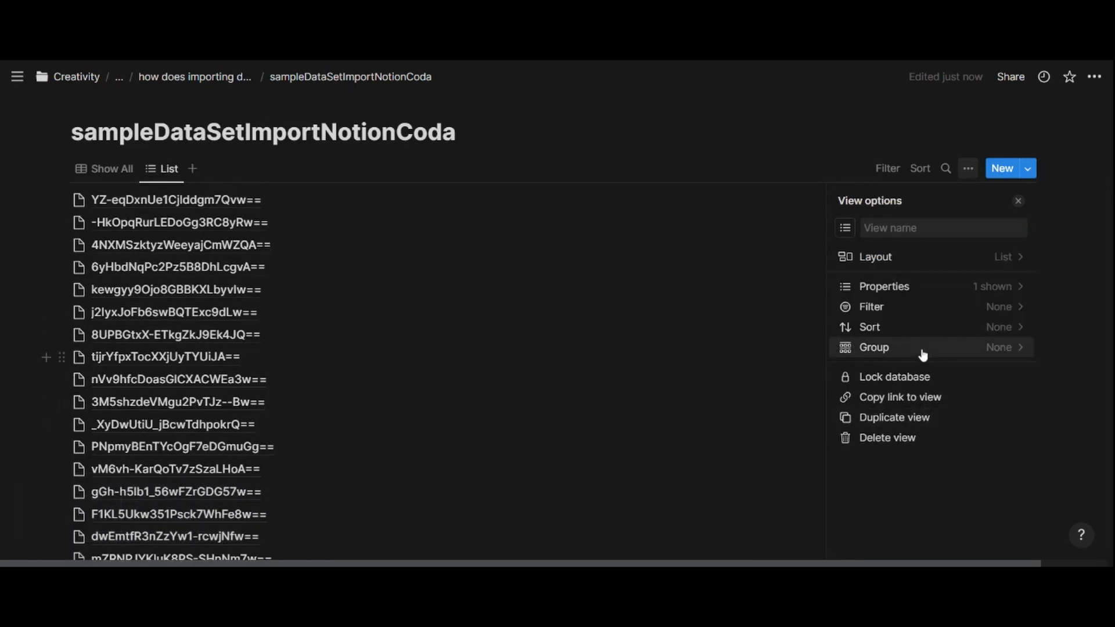
left_click(874, 347)
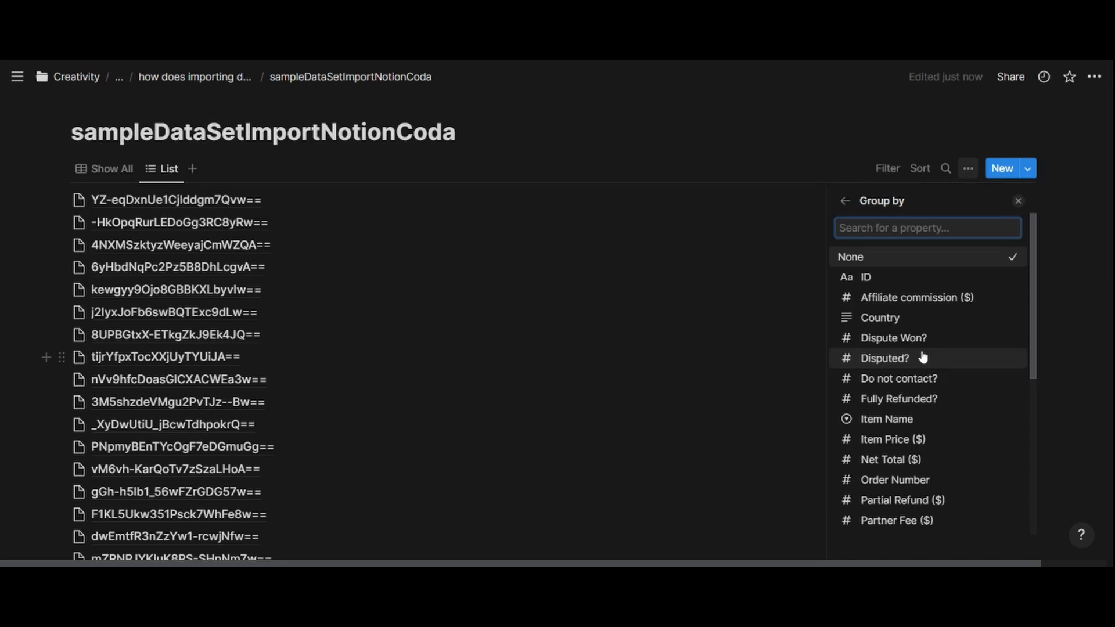
mouse_move(923, 298)
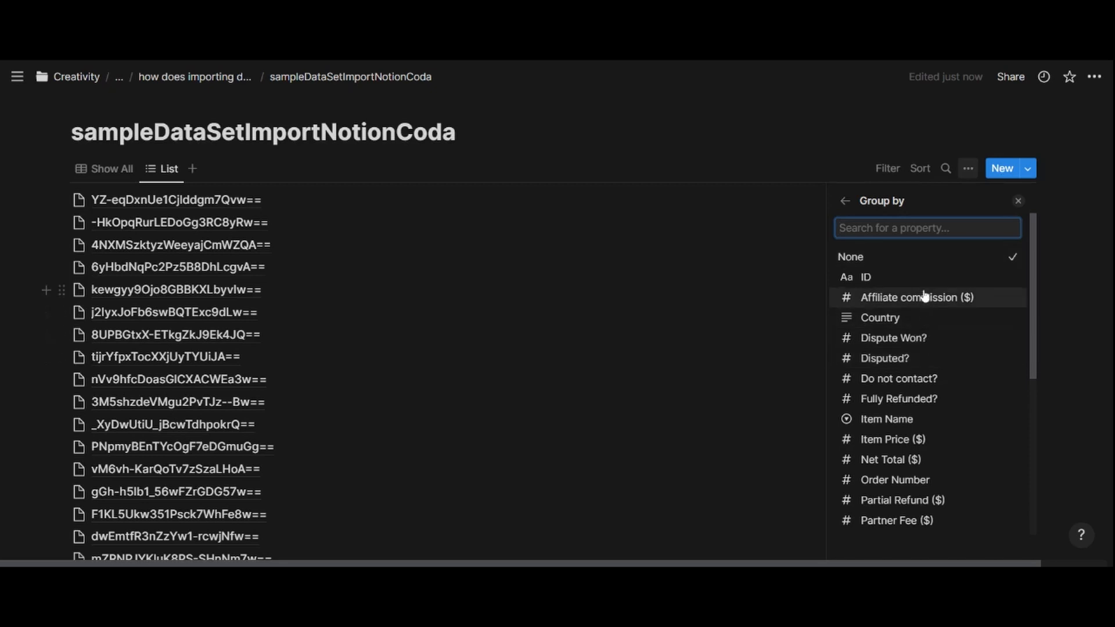
type("item")
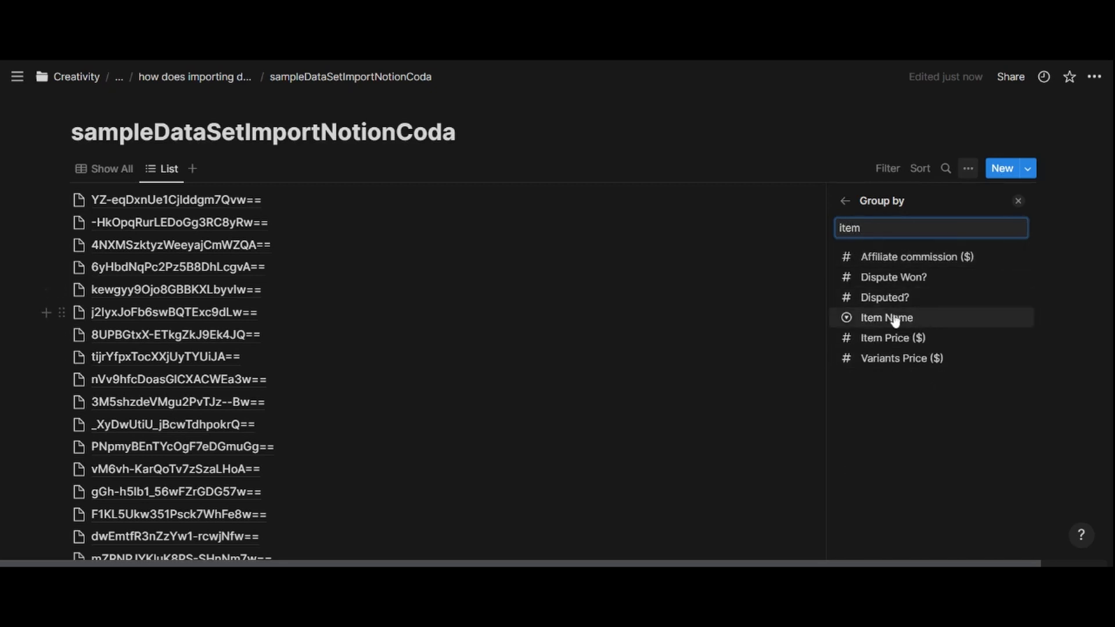
left_click(886, 317)
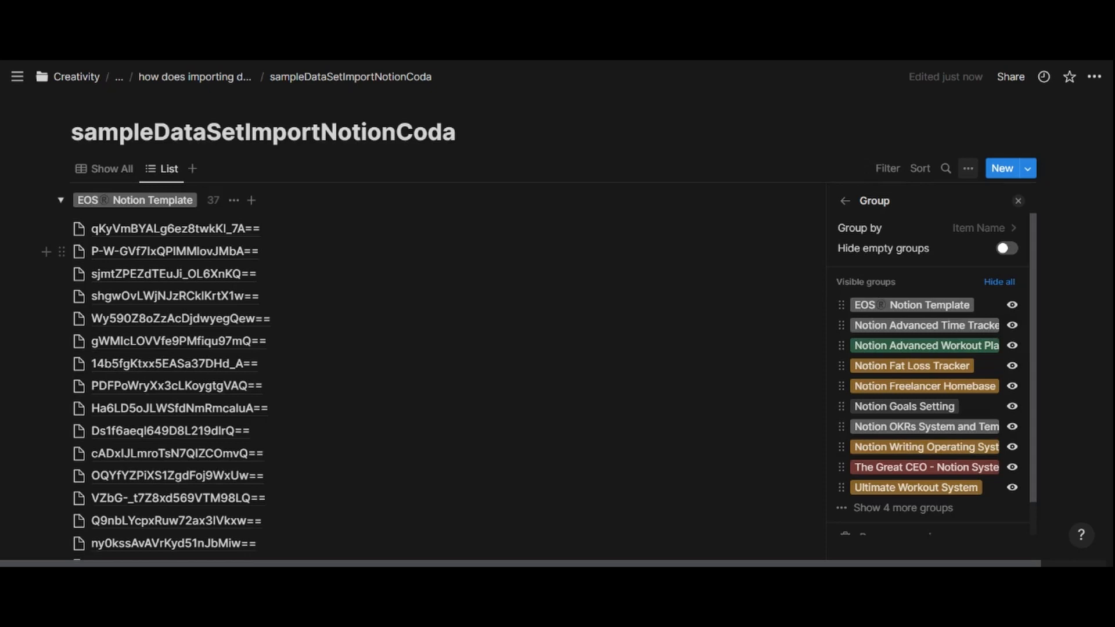
Hide empty groups and show the Sale Price ($) property in the grouped list
left_click(1006, 248)
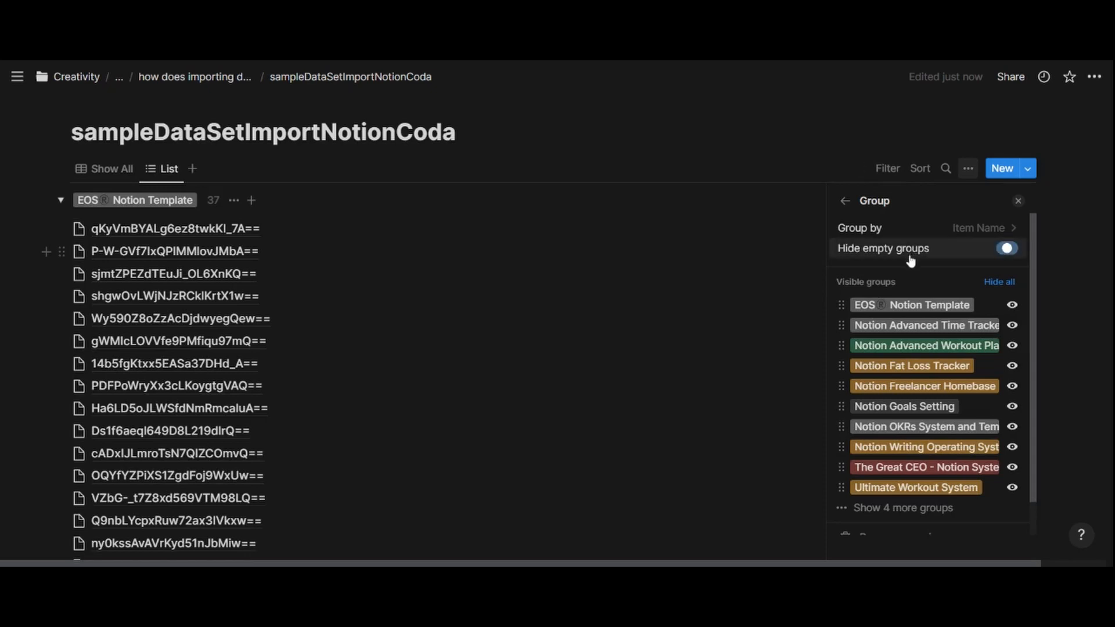
left_click(845, 200)
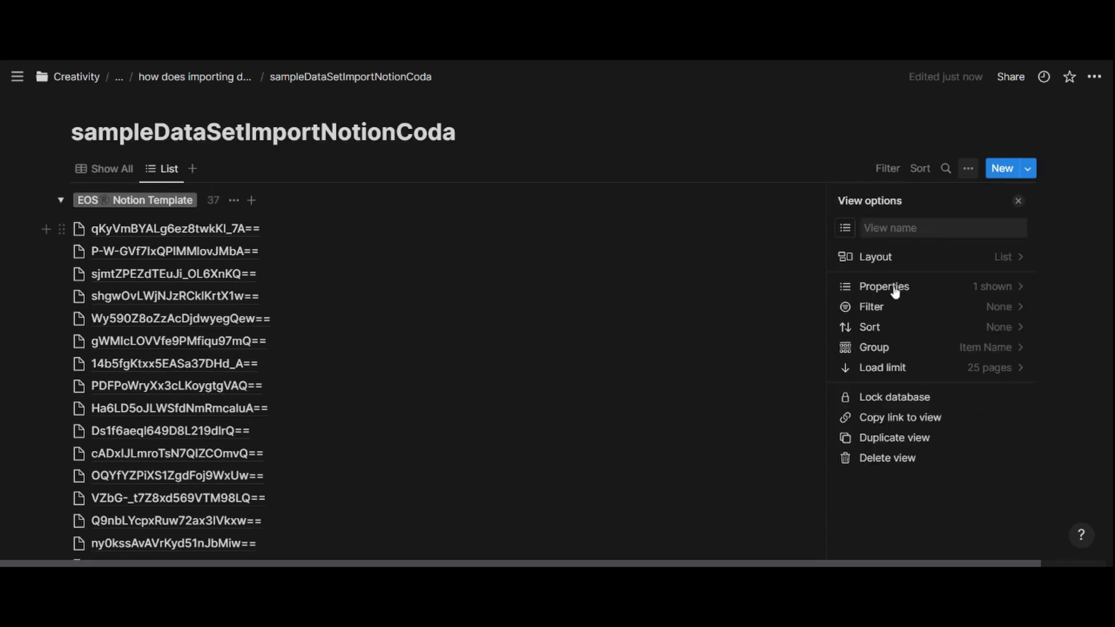
left_click(883, 286)
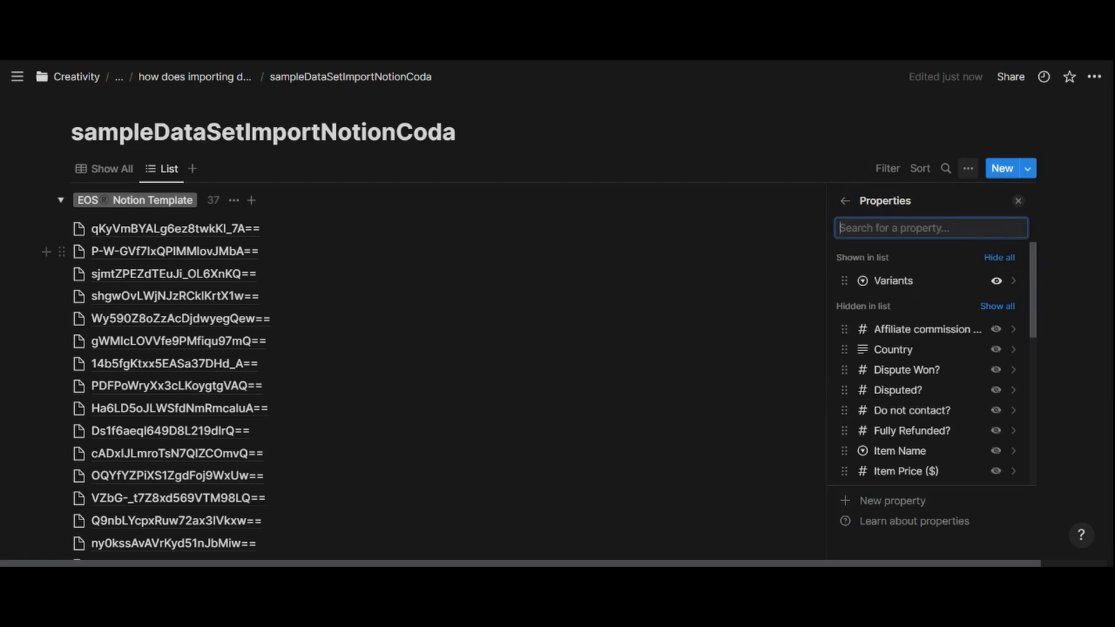
type("sale")
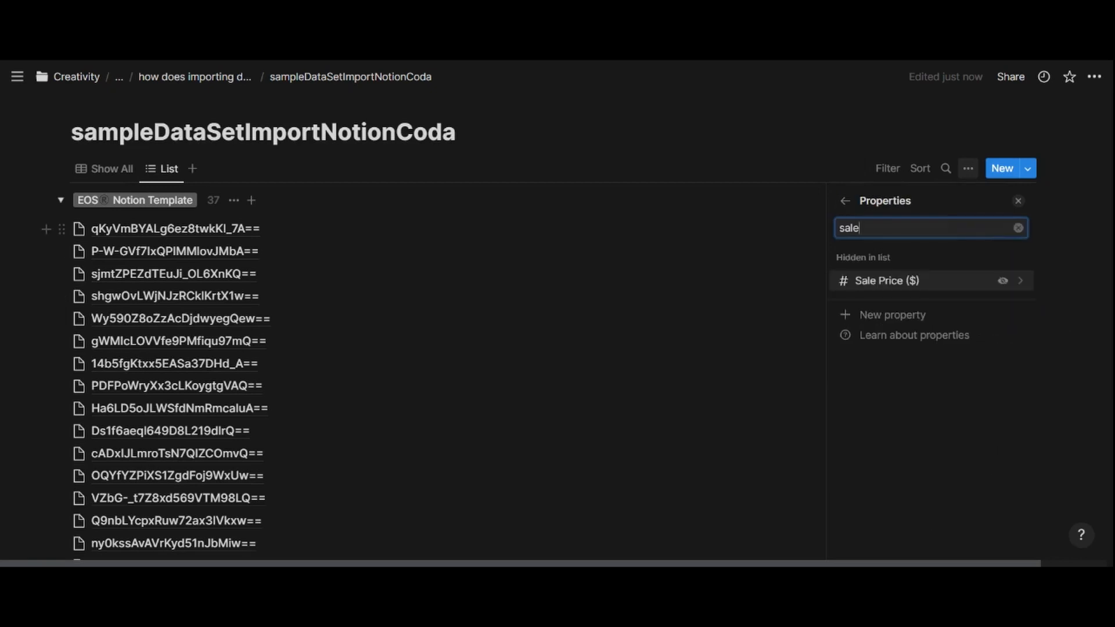
left_click(1003, 280)
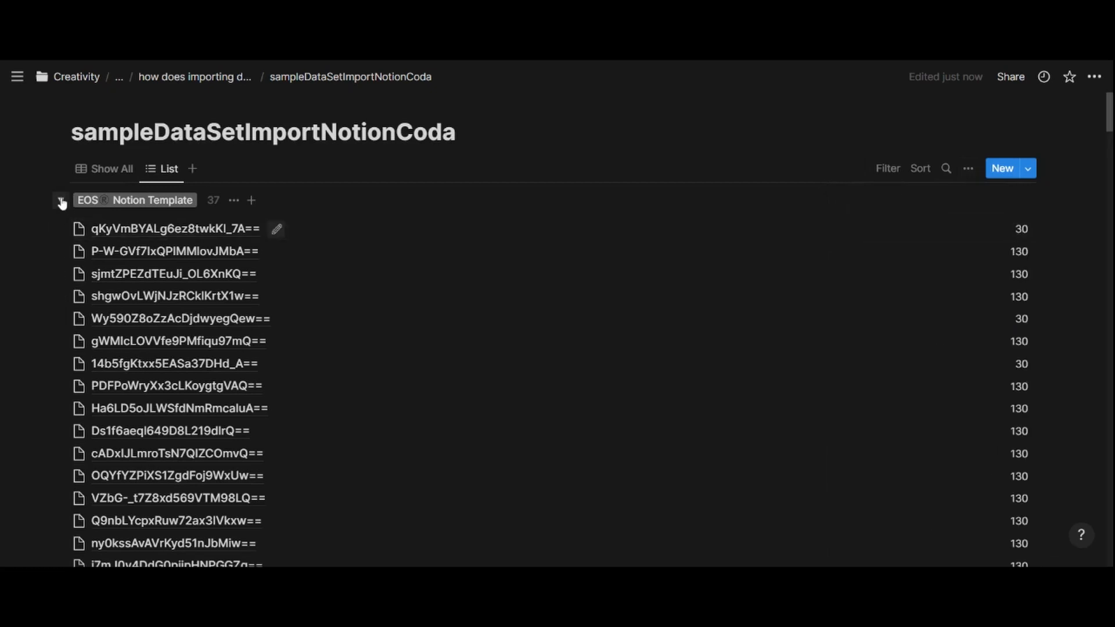
Collapse the EOS Notion Template and Notion Advanced Time Tracker groups, then leave the list
left_click(61, 199)
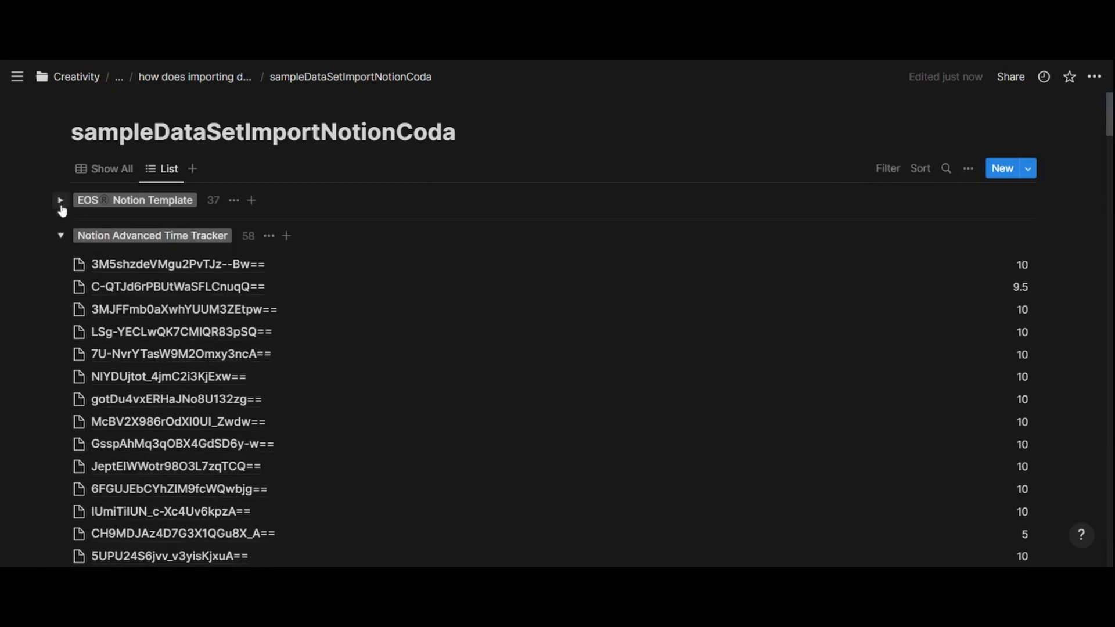
left_click(60, 235)
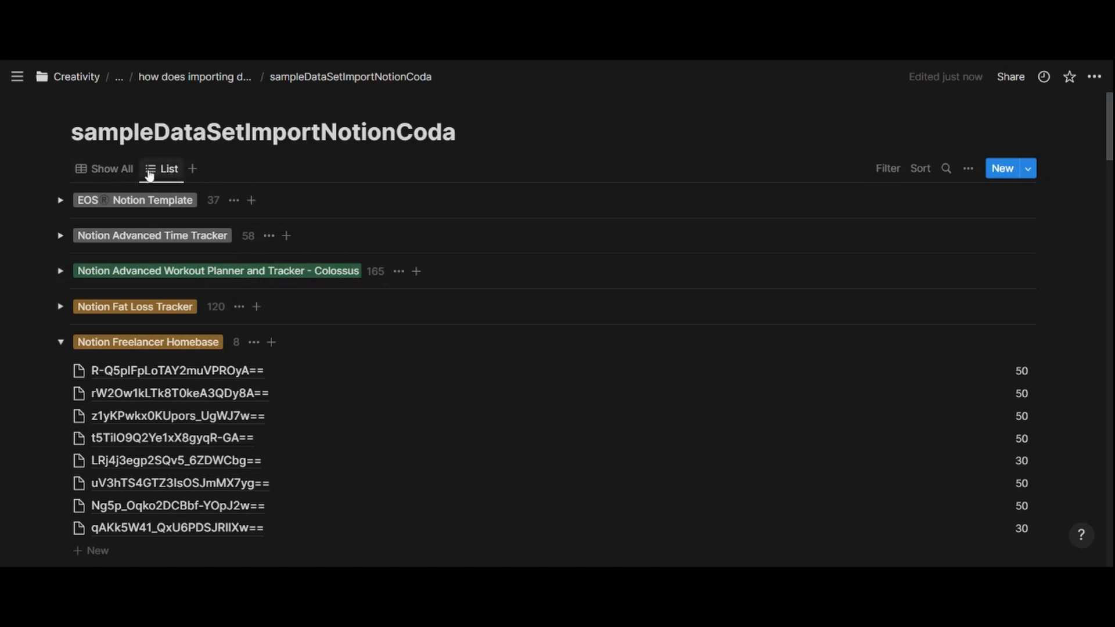
mouse_move(297, 170)
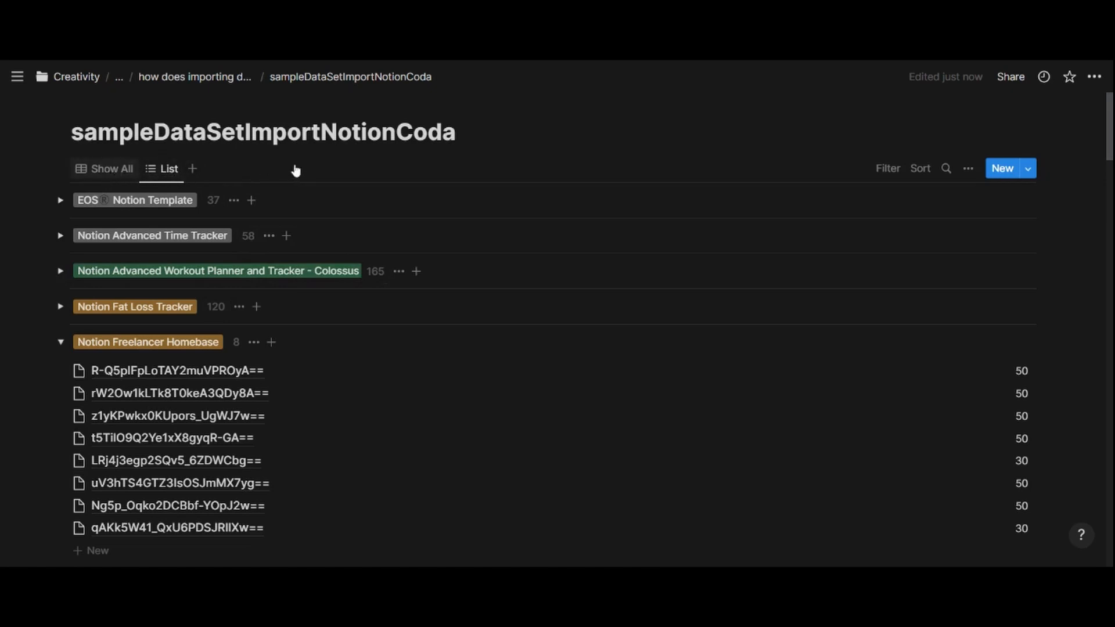
left_click(110, 169)
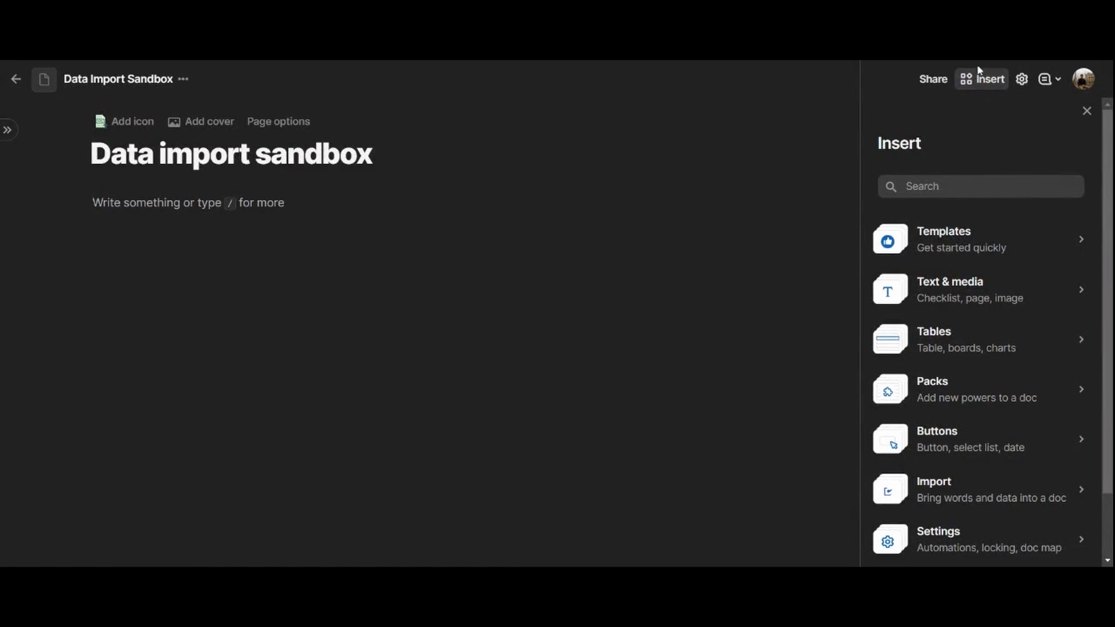
mouse_move(925, 342)
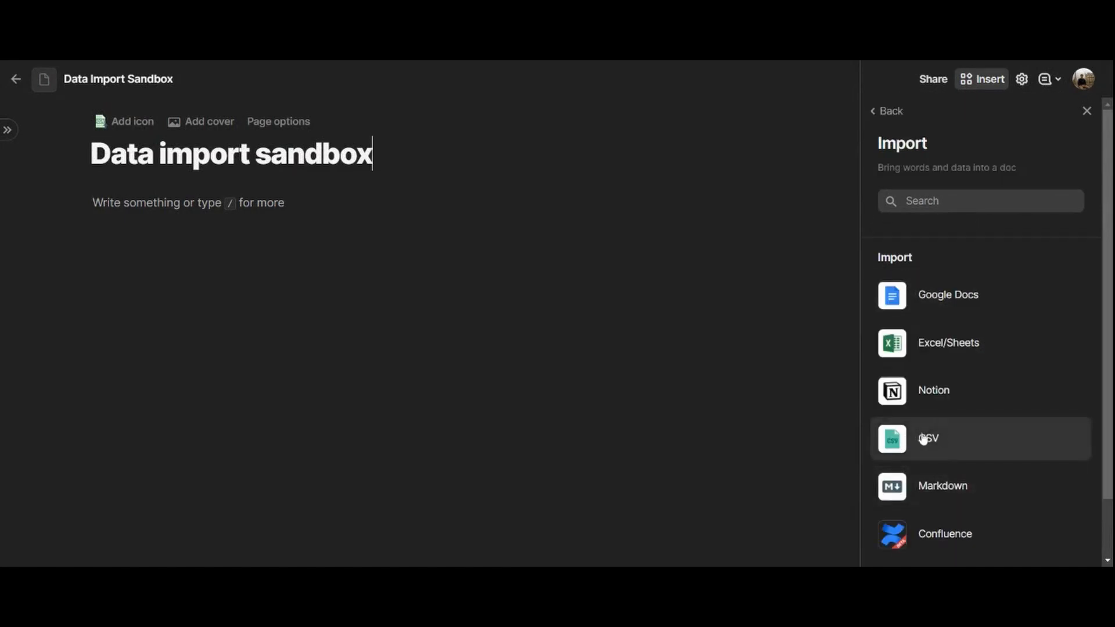
Import a CSV with column names taken from the first row, selecting the sales file
left_click(928, 438)
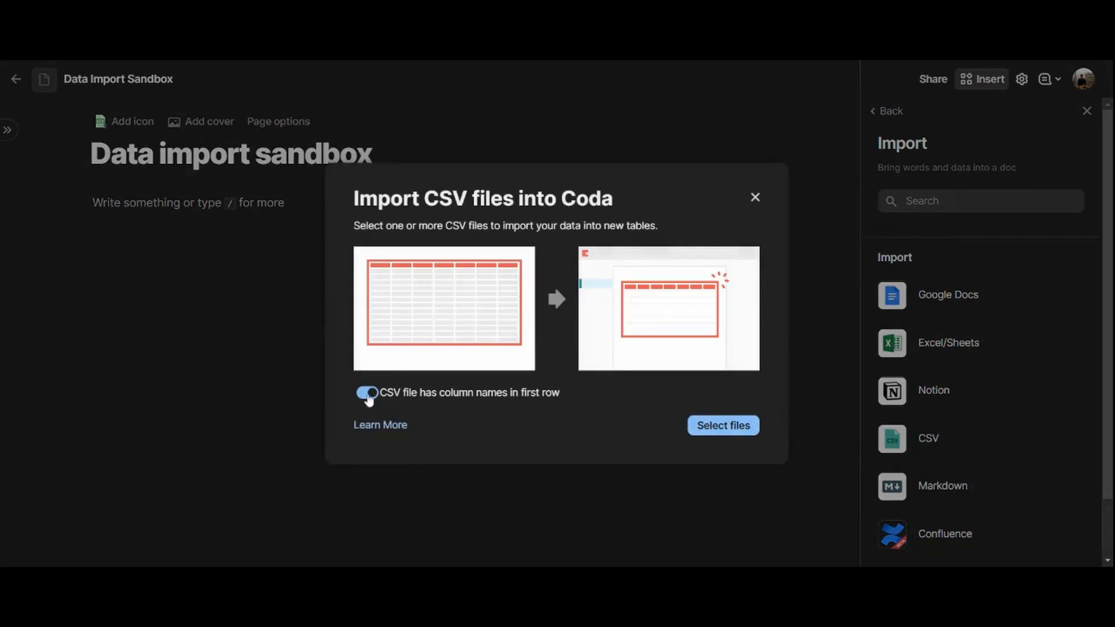
left_click(367, 393)
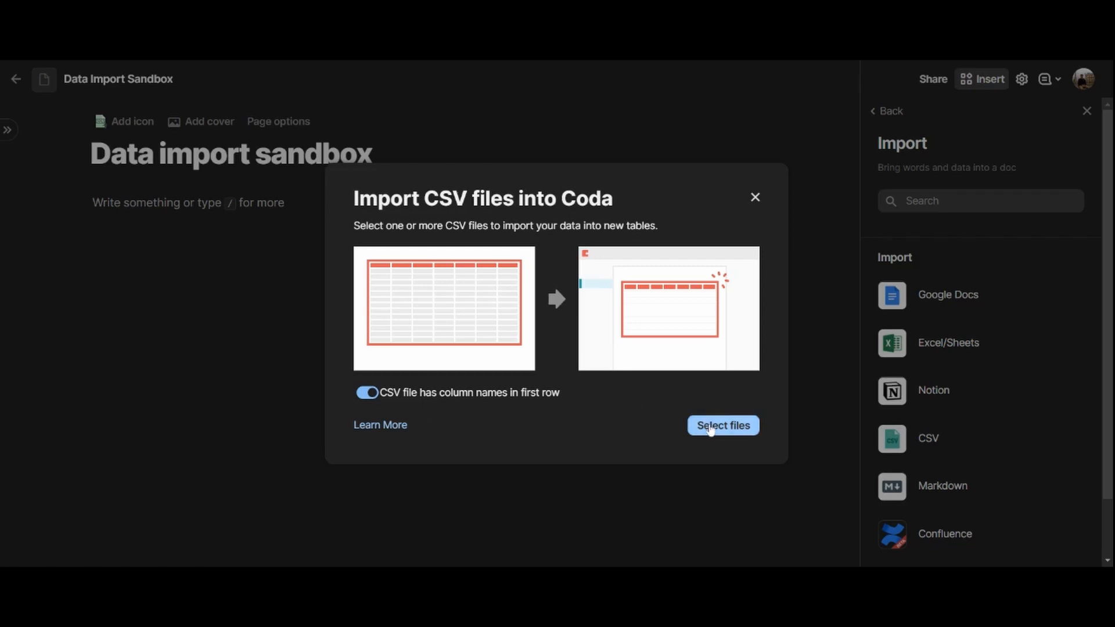
left_click(722, 425)
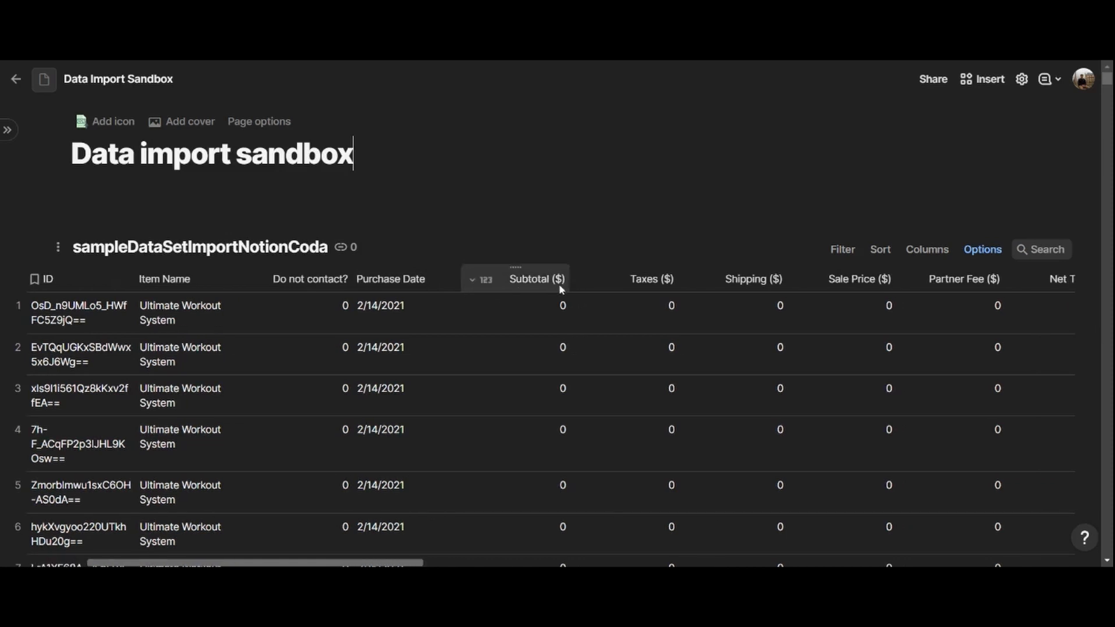
Scroll across the imported table, select Item Name and open its column settings
scroll("right", 3)
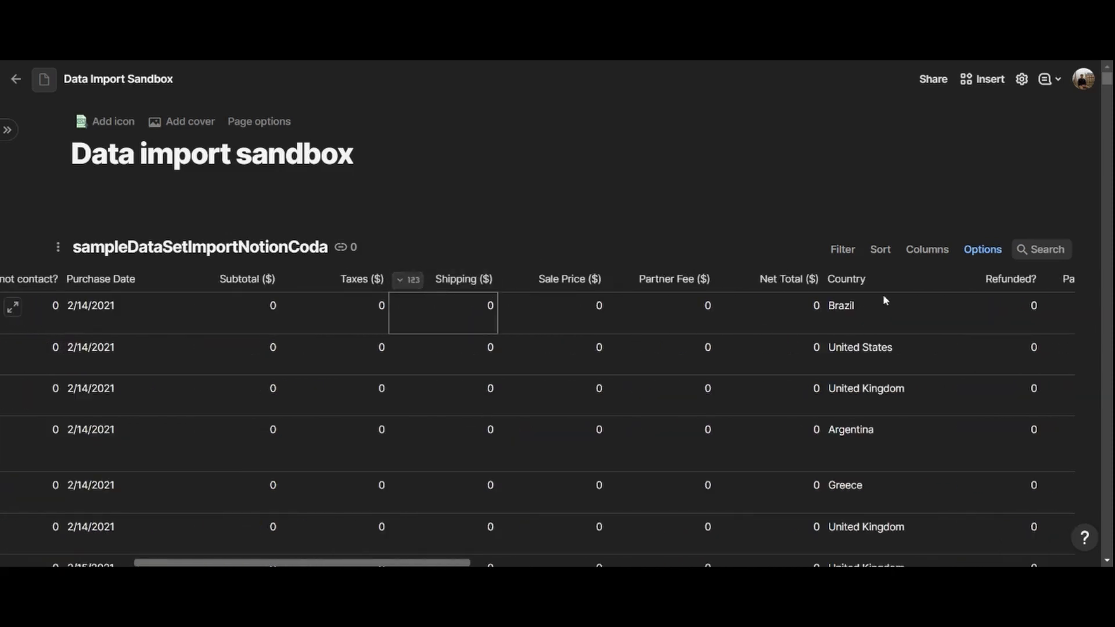
left_click(769, 305)
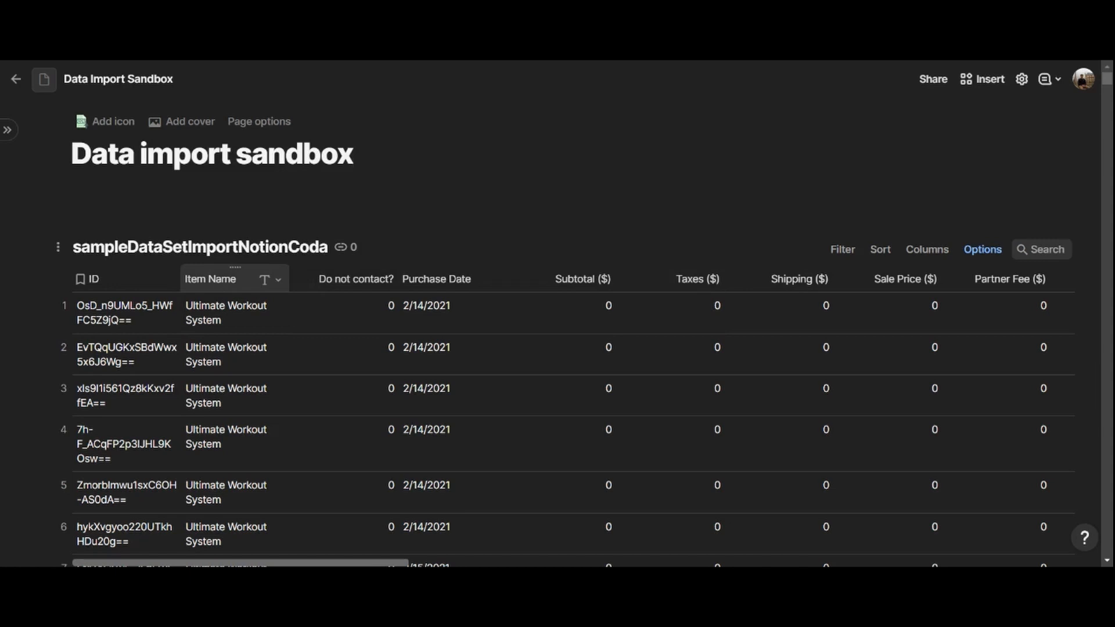
left_click(352, 152)
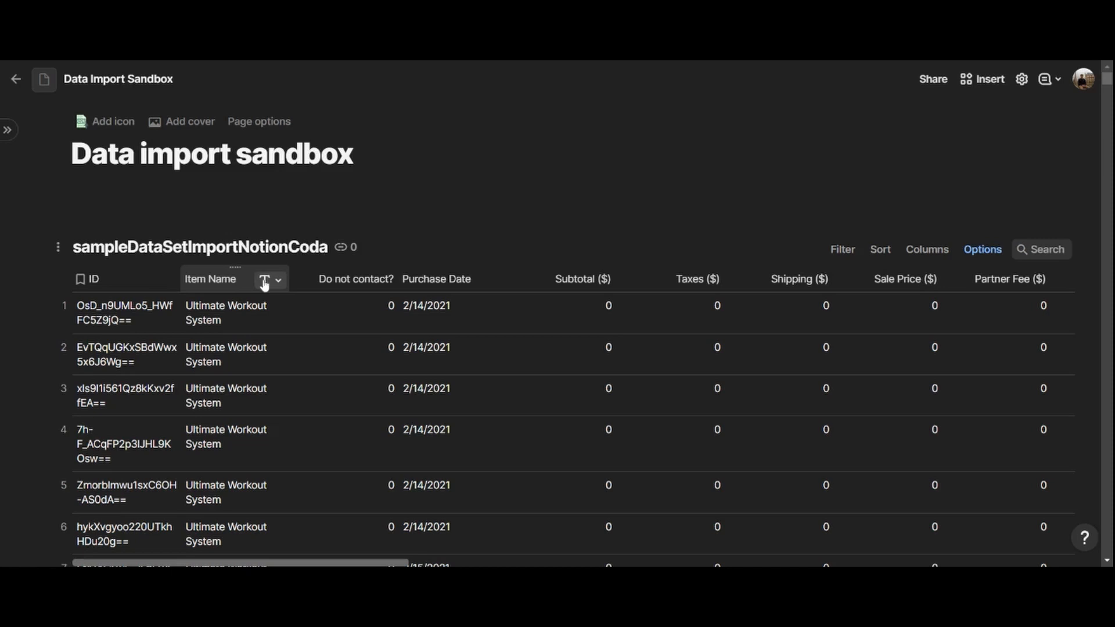
mouse_move(353, 308)
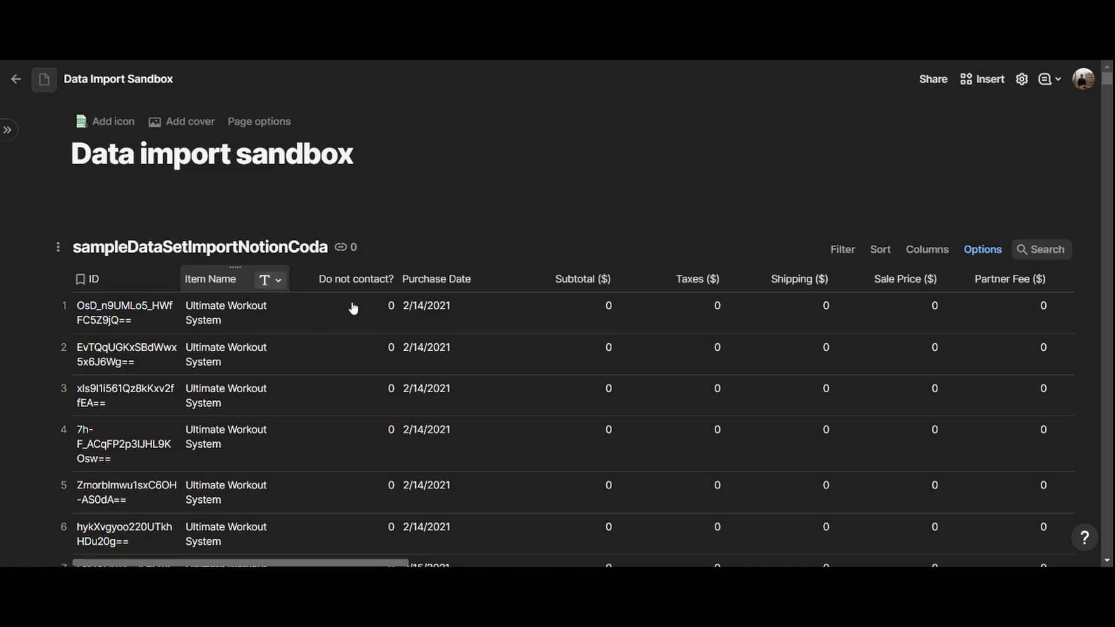
mouse_move(348, 314)
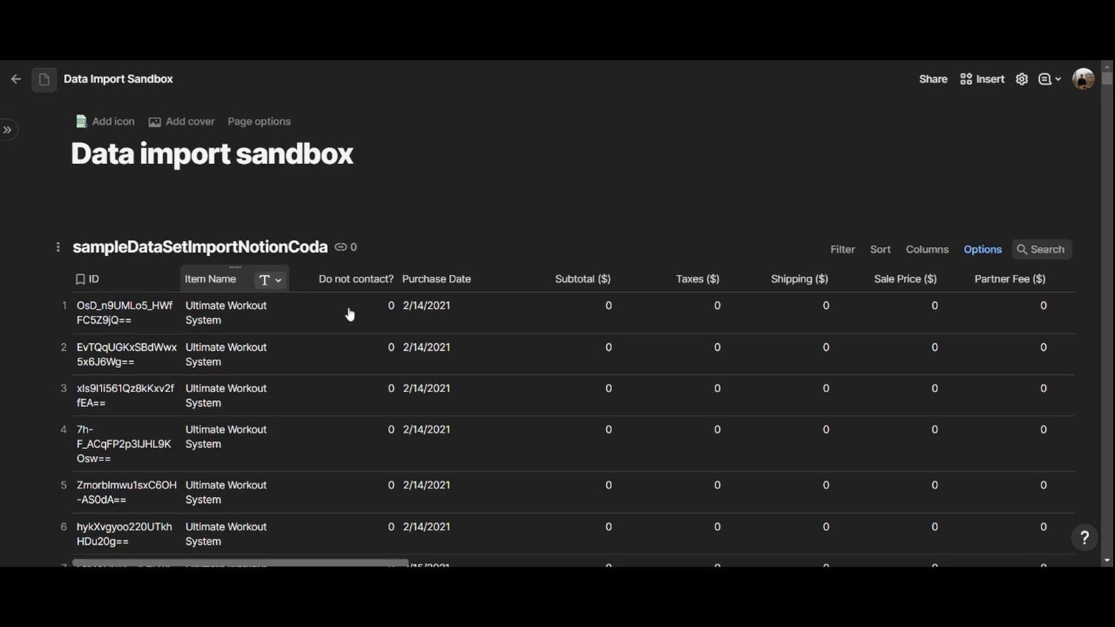
left_click(270, 279)
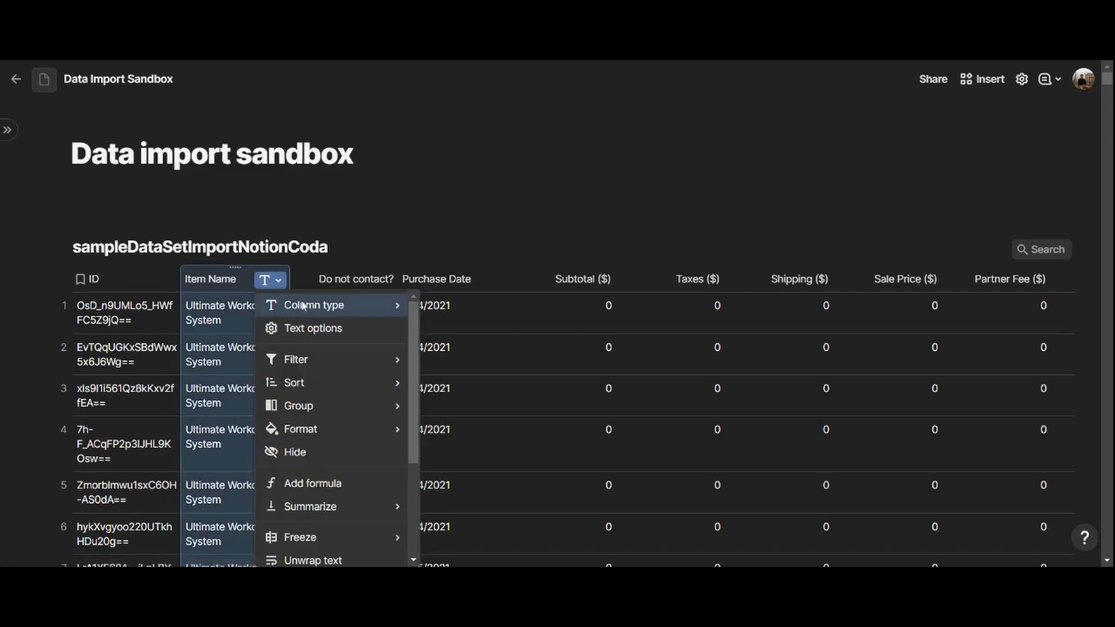
Set Item Name's column type to a select list and review its product options
left_click(314, 304)
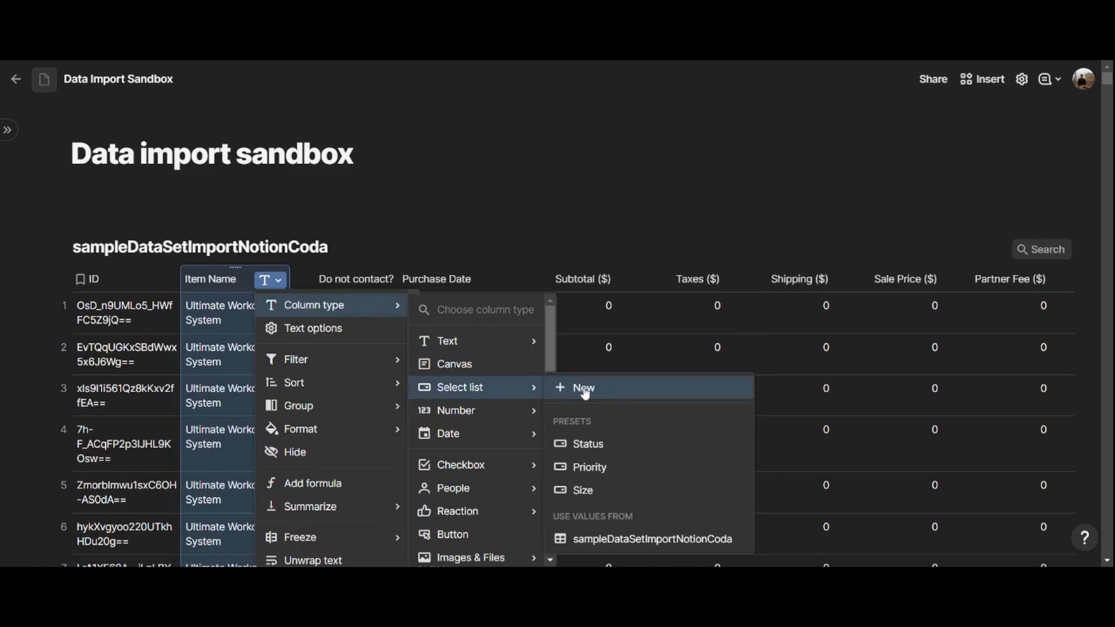
mouse_move(573, 357)
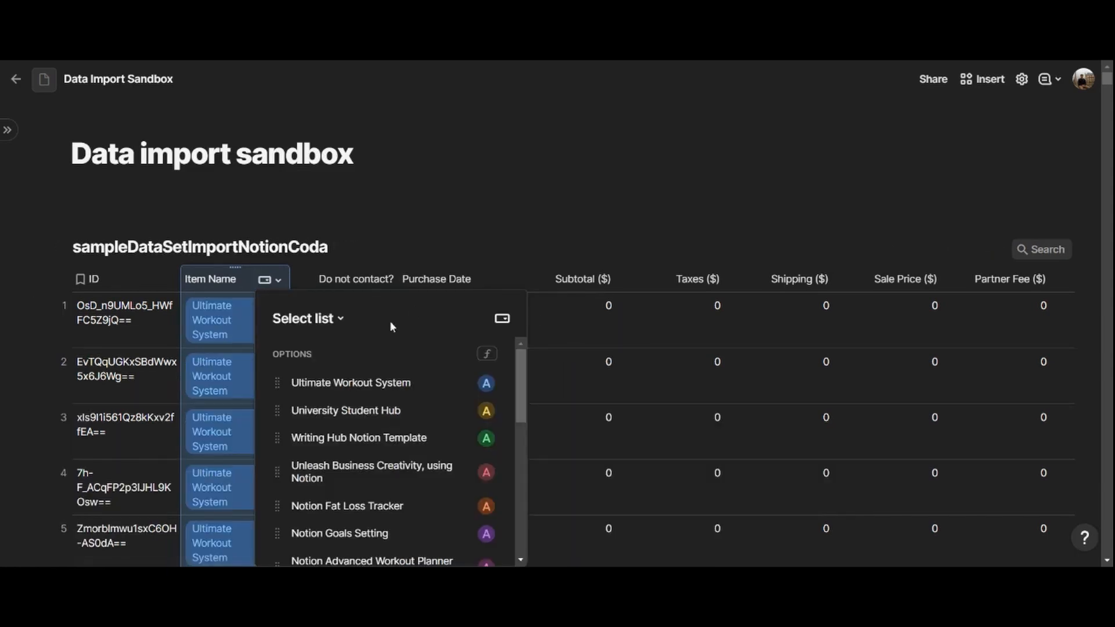
scroll("down", 3)
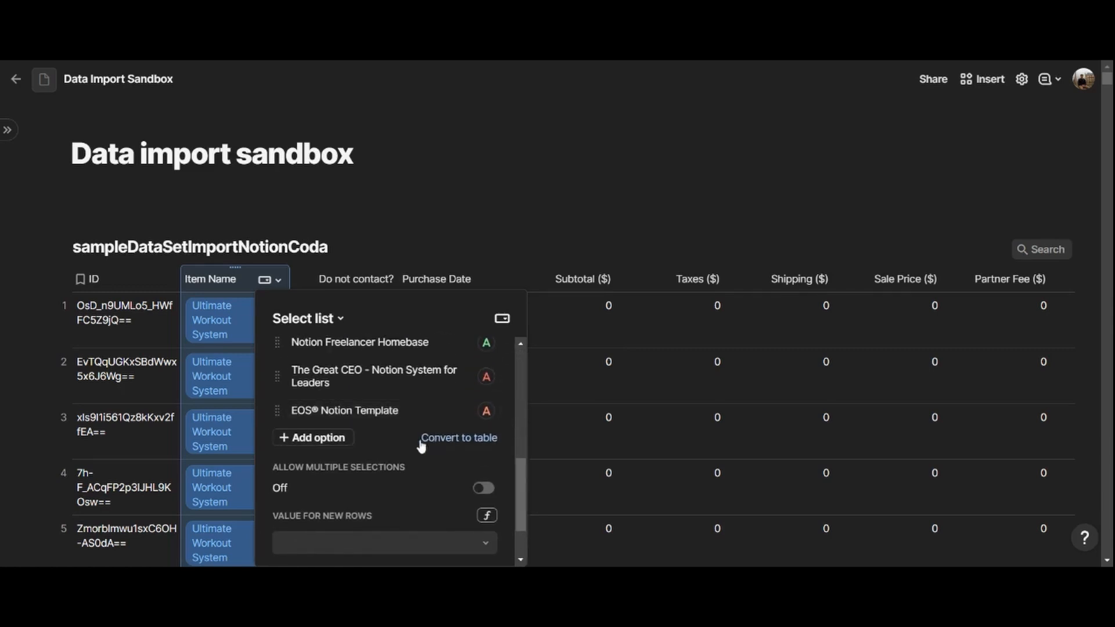
mouse_move(458, 438)
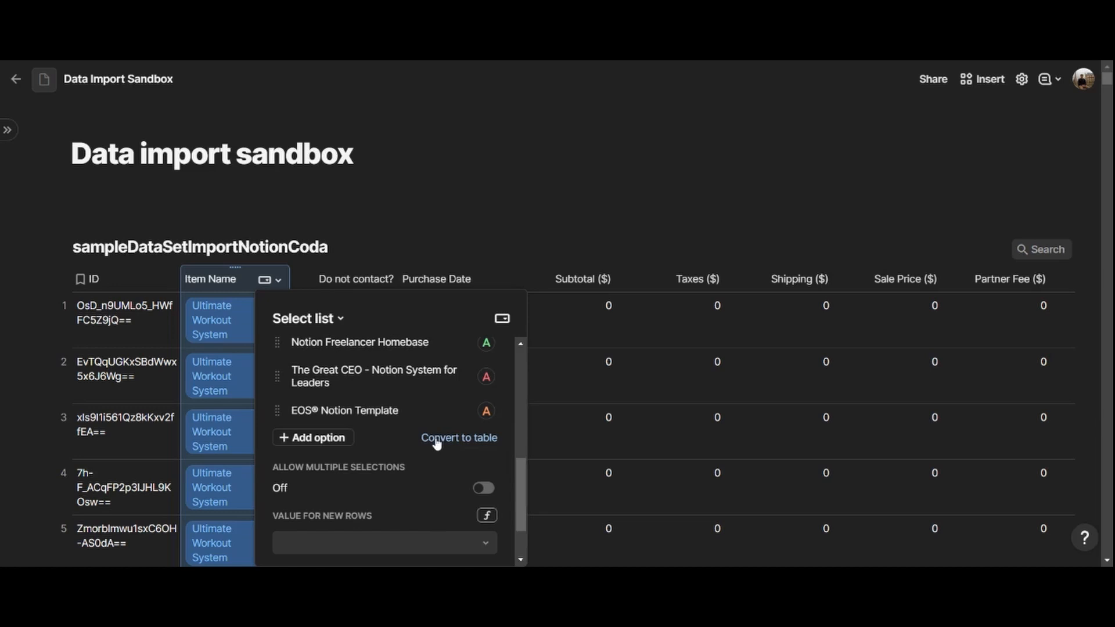
mouse_move(437, 444)
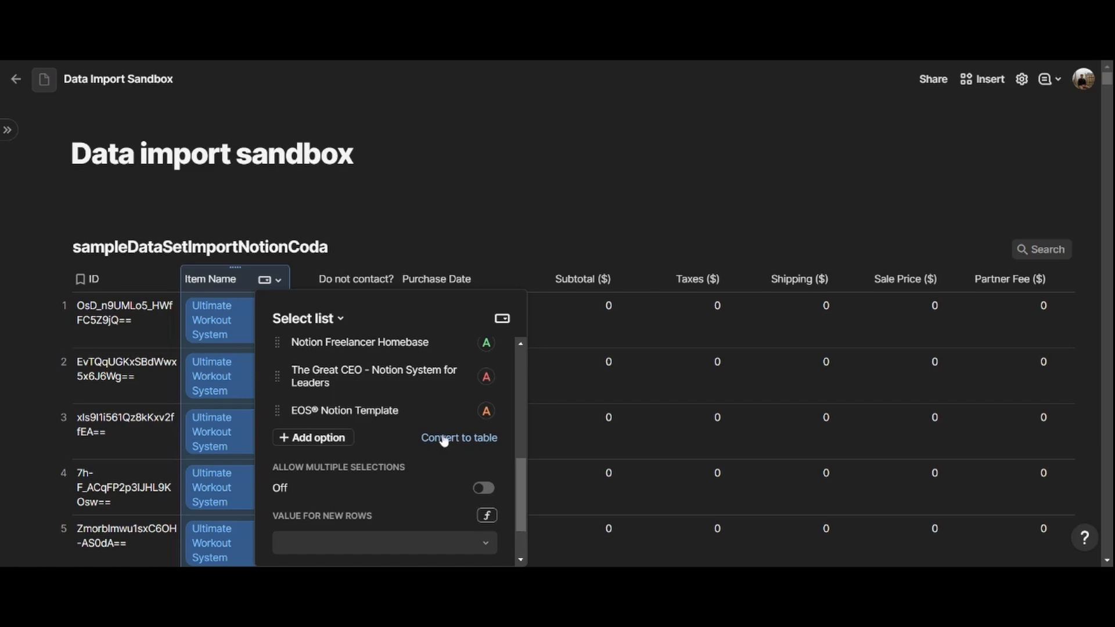
Convert the Item Name options into an Item Name table located in a new page
left_click(459, 438)
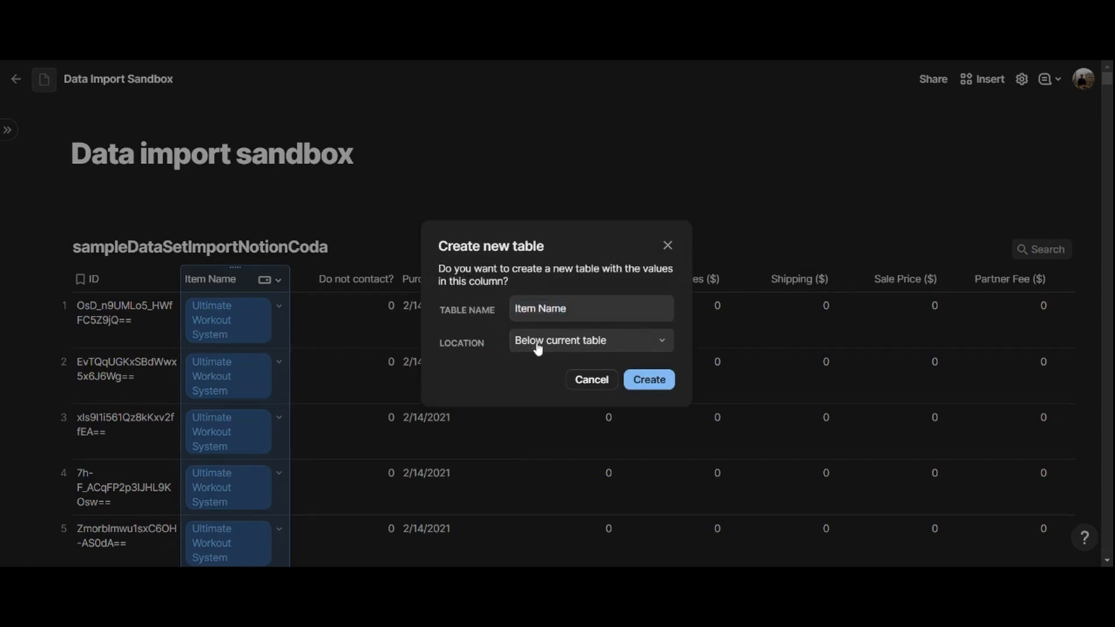
left_click(590, 339)
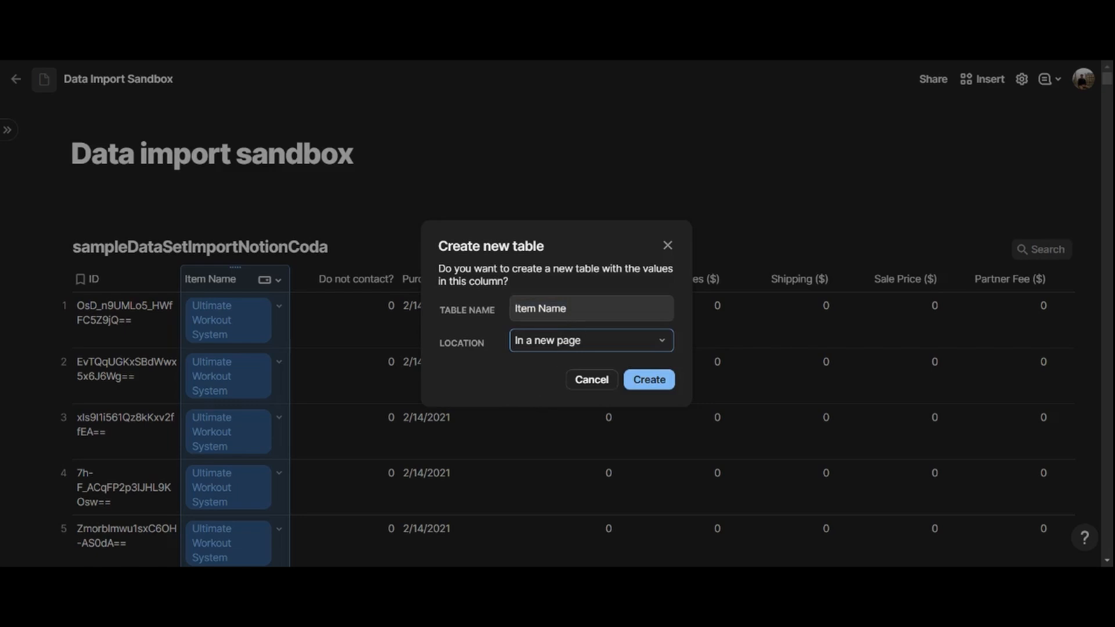
left_click(647, 379)
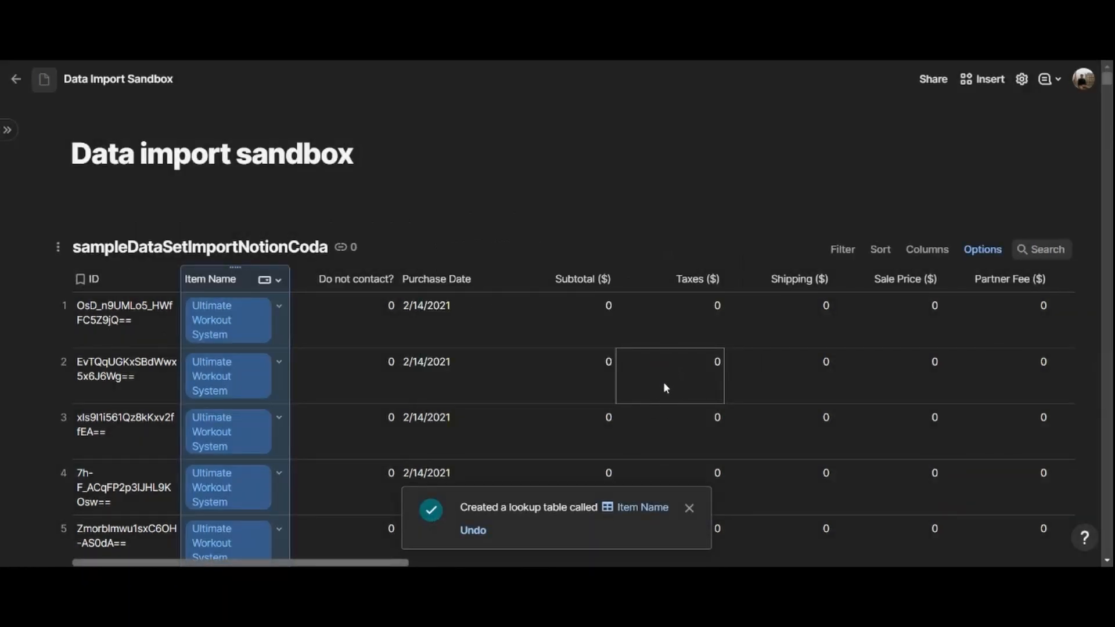
mouse_move(569, 520)
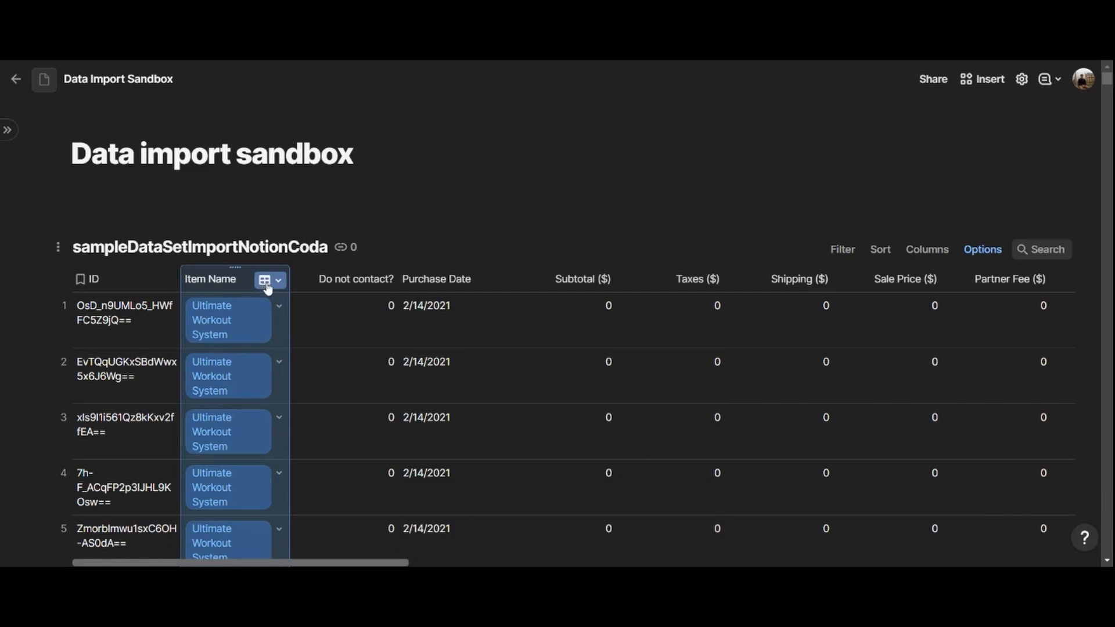
left_click(277, 279)
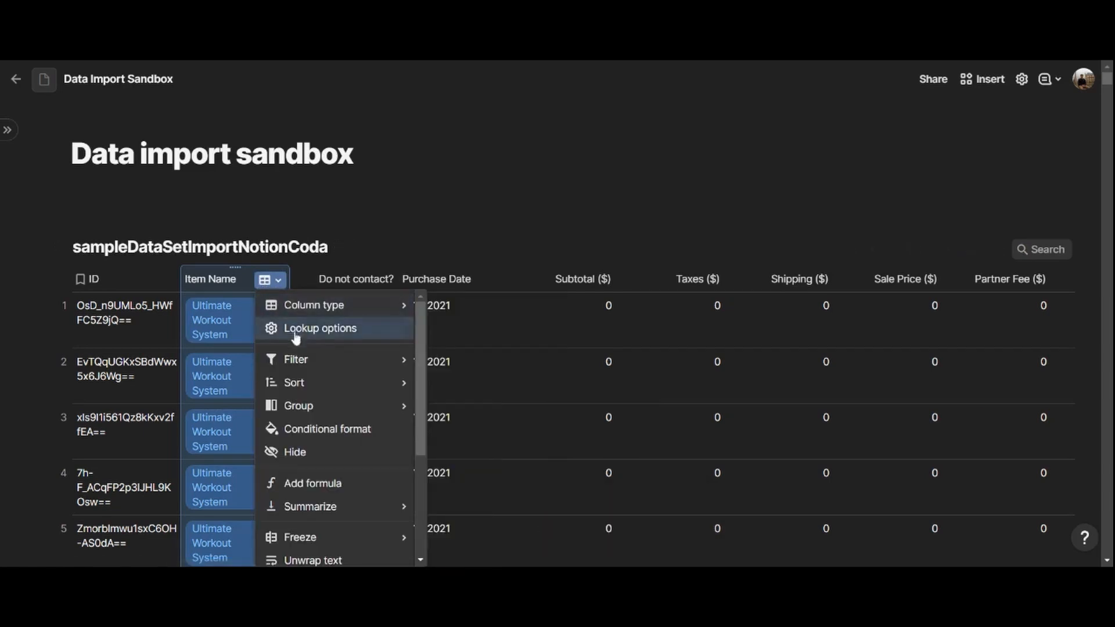
mouse_move(313, 305)
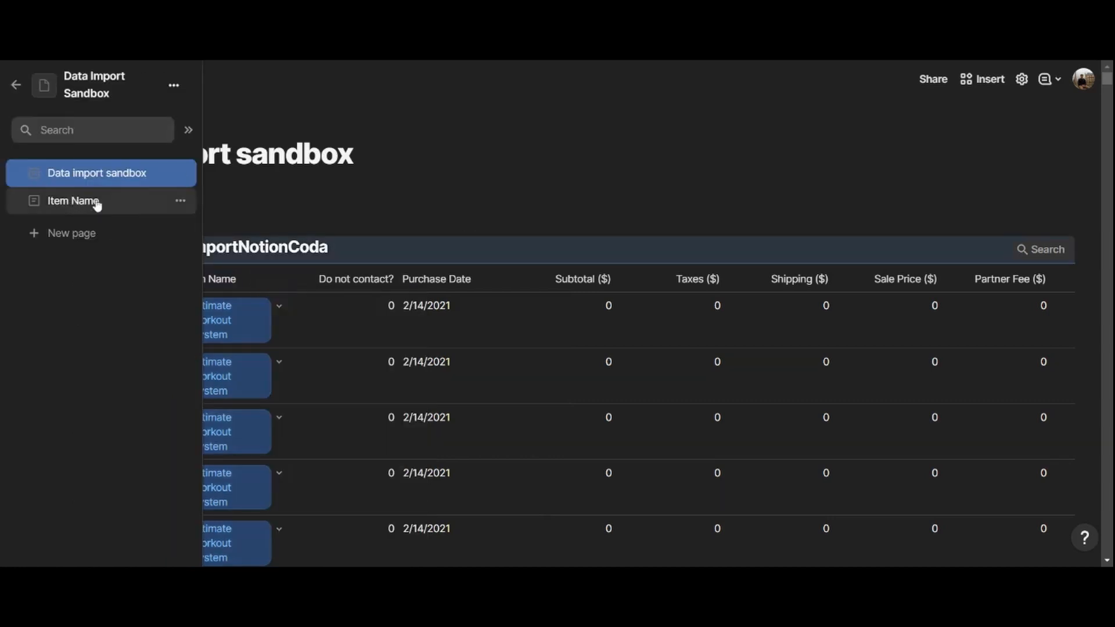
left_click(72, 200)
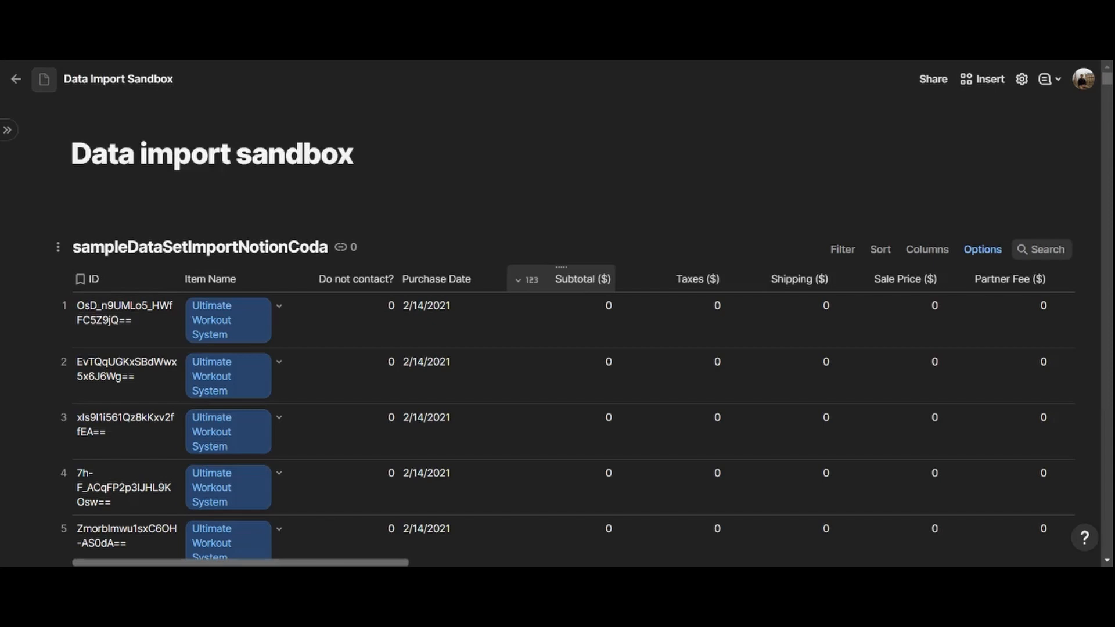
left_click(453, 359)
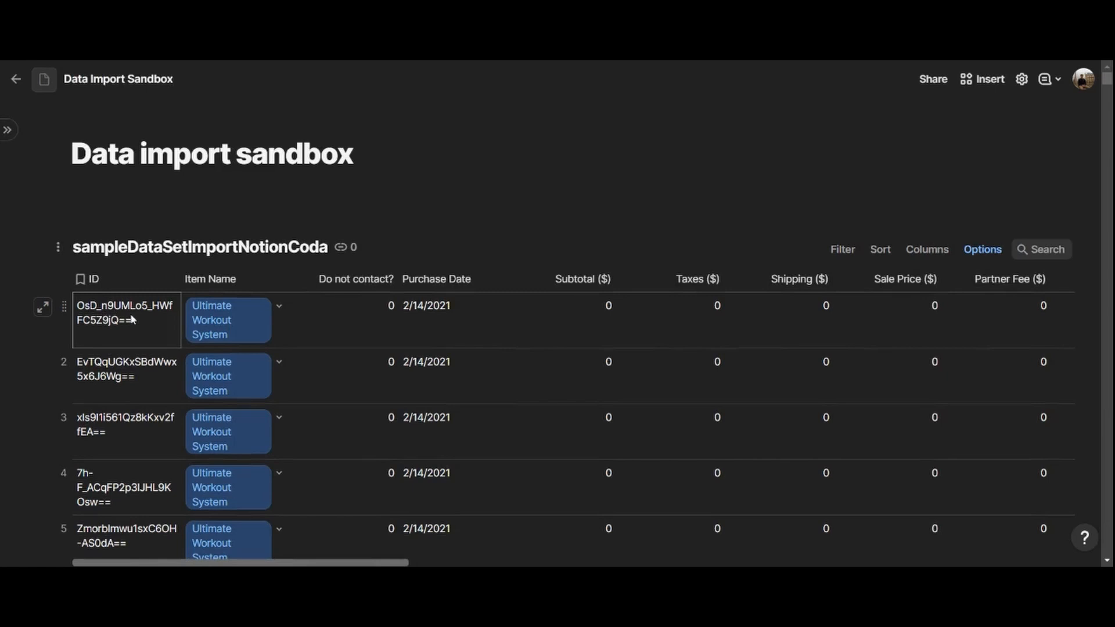
left_click(126, 313)
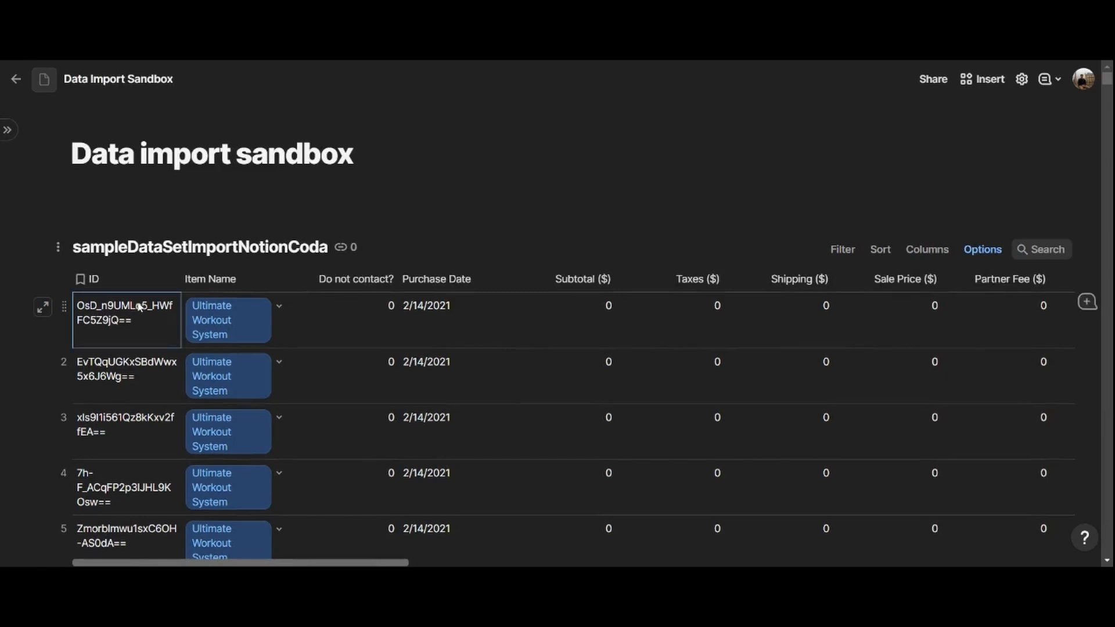
scroll("down", 3)
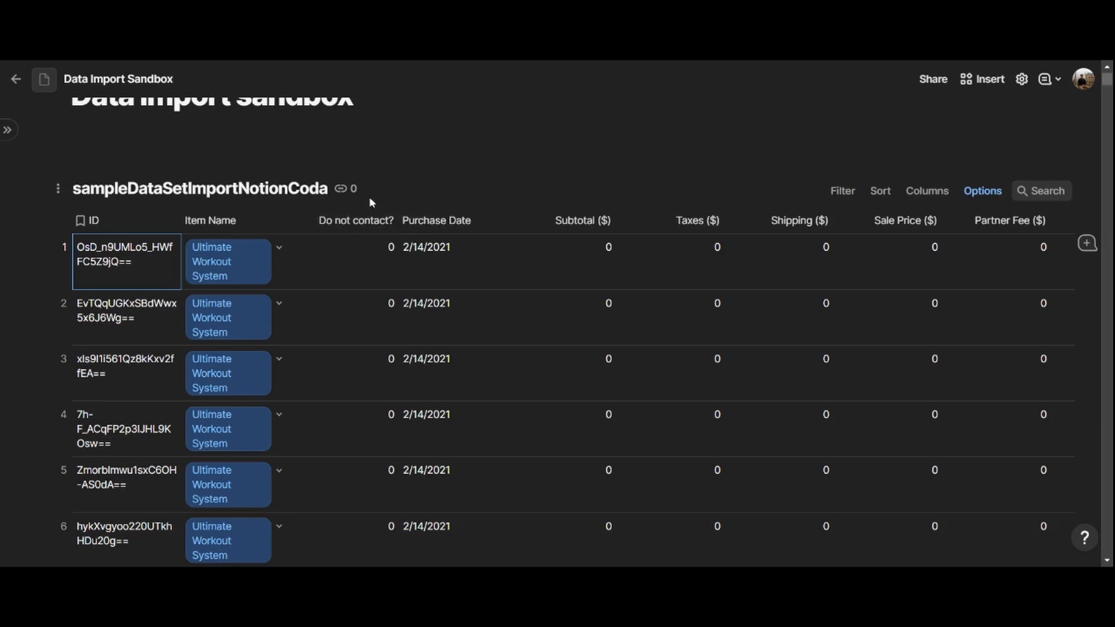
mouse_move(380, 182)
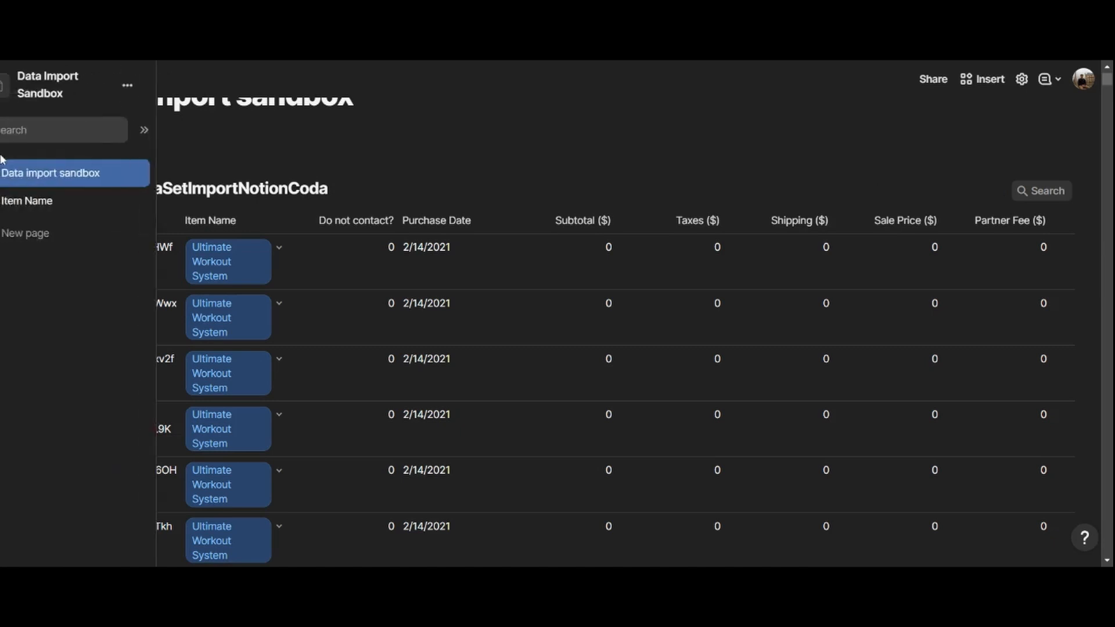
Create a page titled 'SalesByProduct' and insert a table with the / menu
left_click(25, 232)
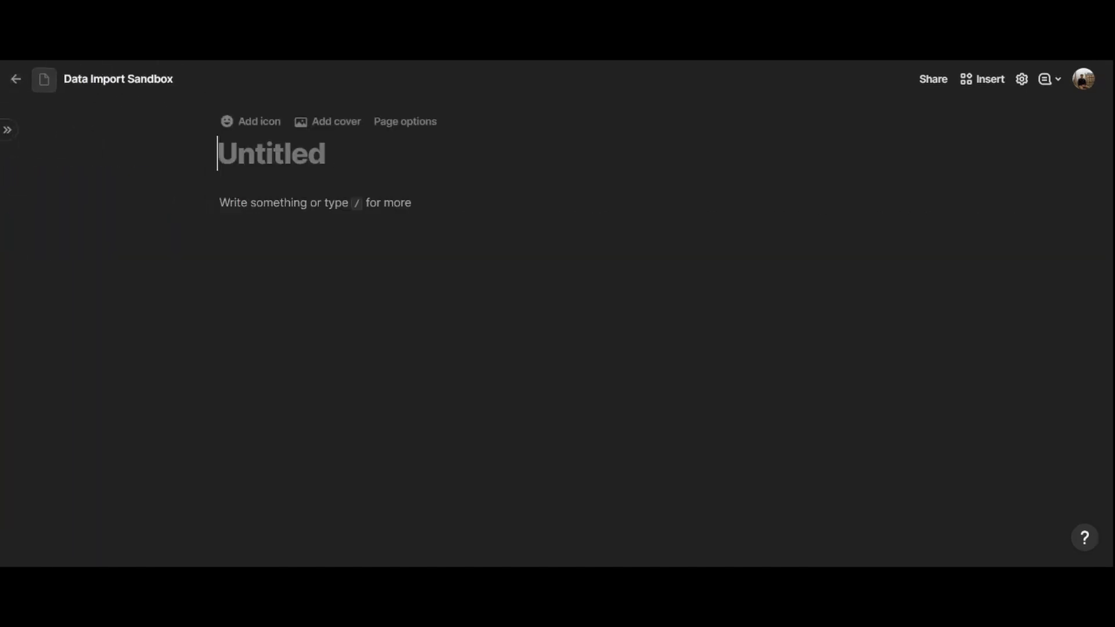
type("SalesBy")
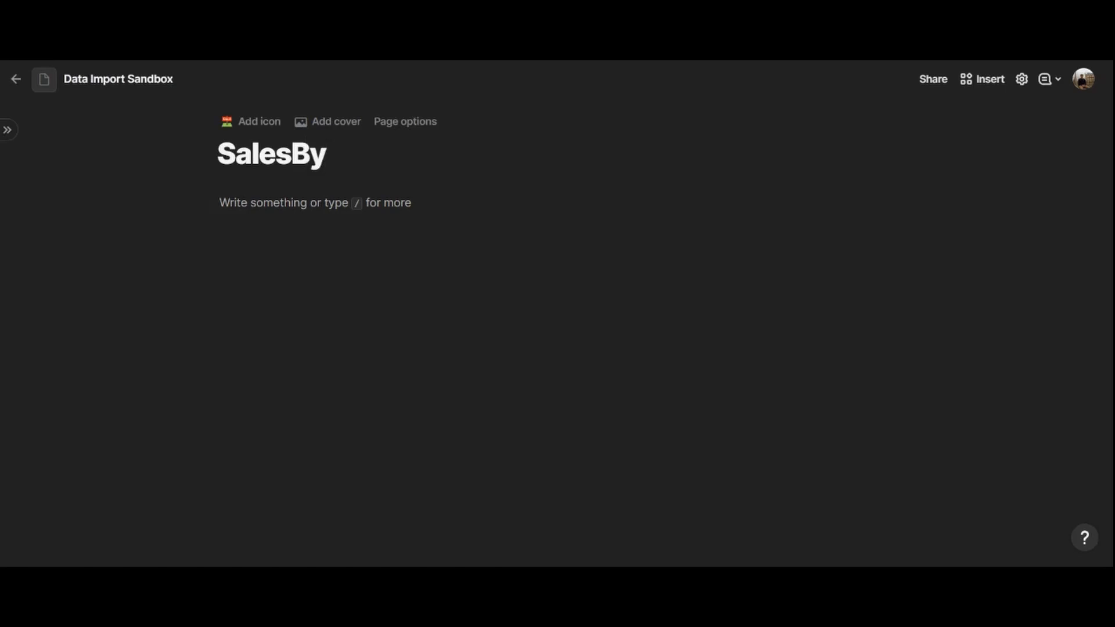
type("Product")
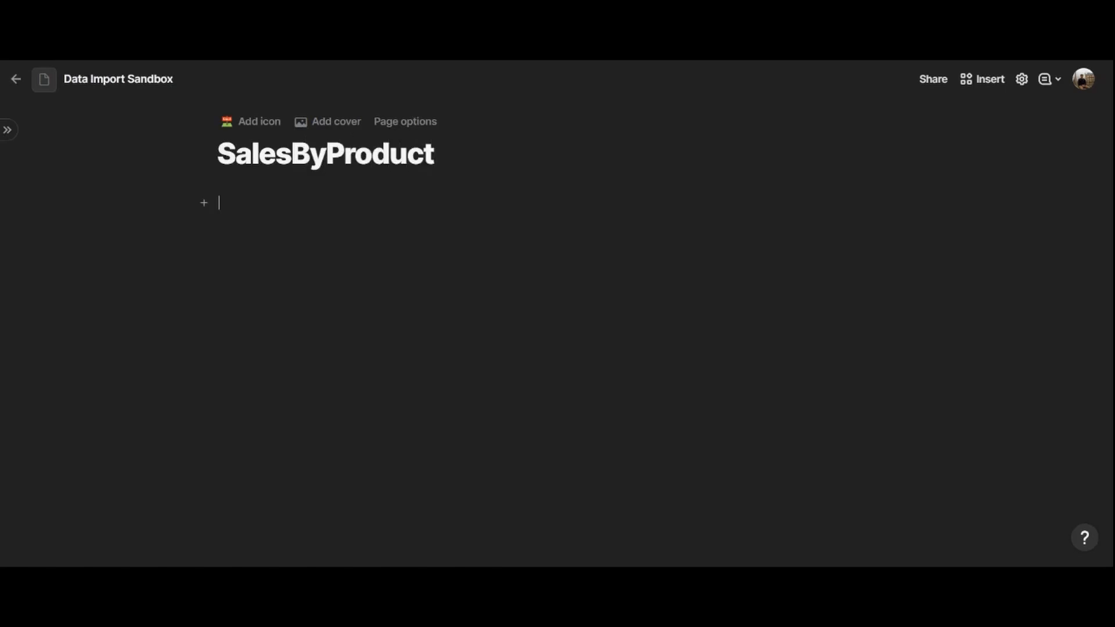
type("/")
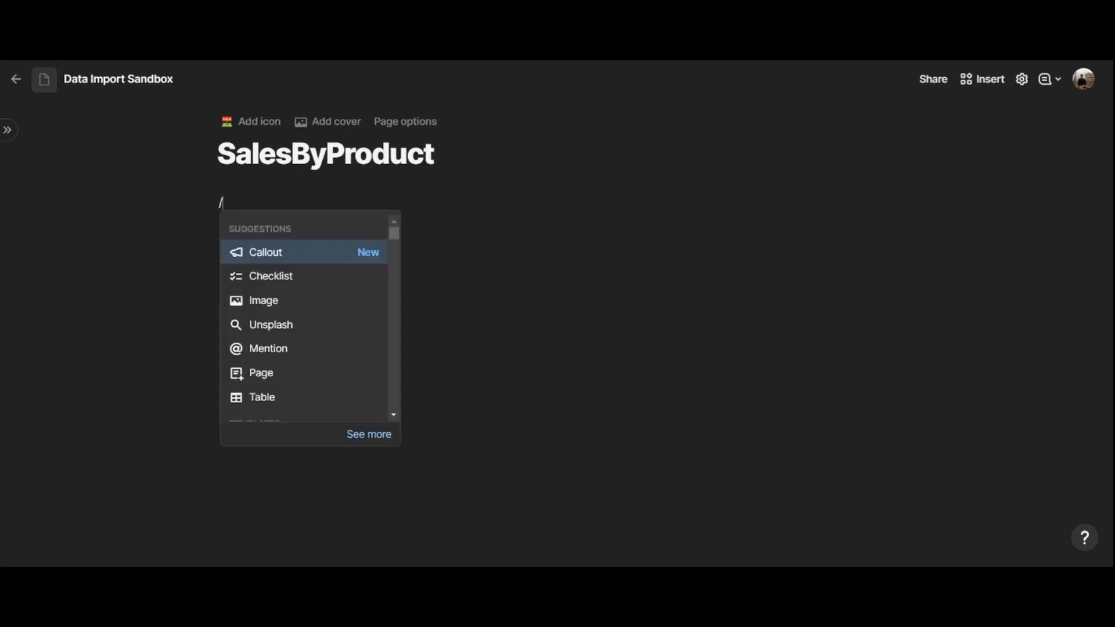
left_click(261, 397)
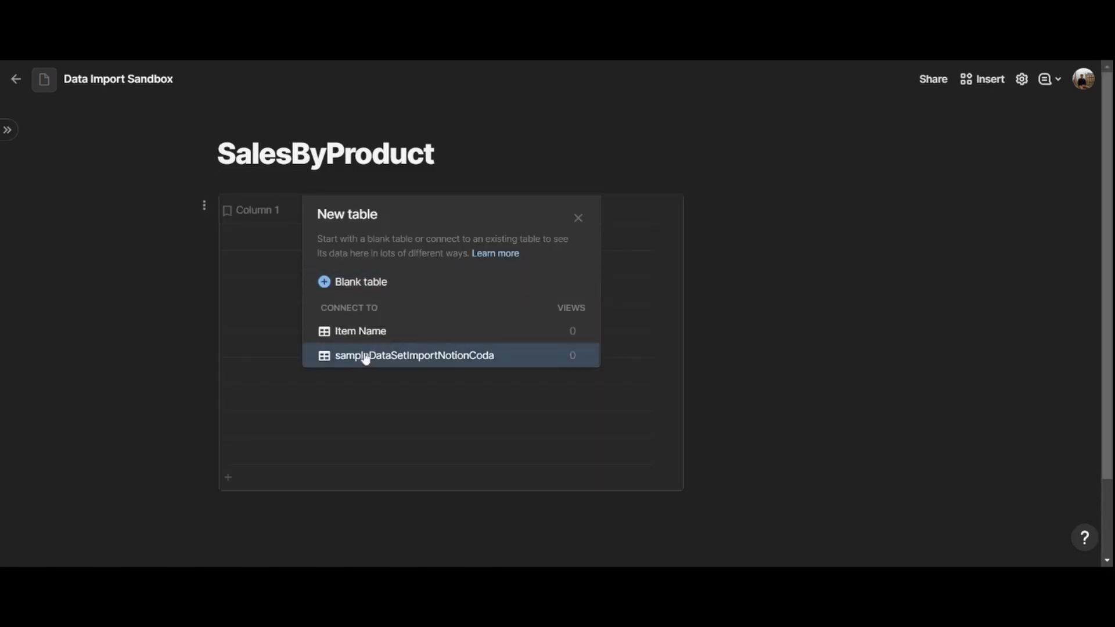
mouse_move(413, 362)
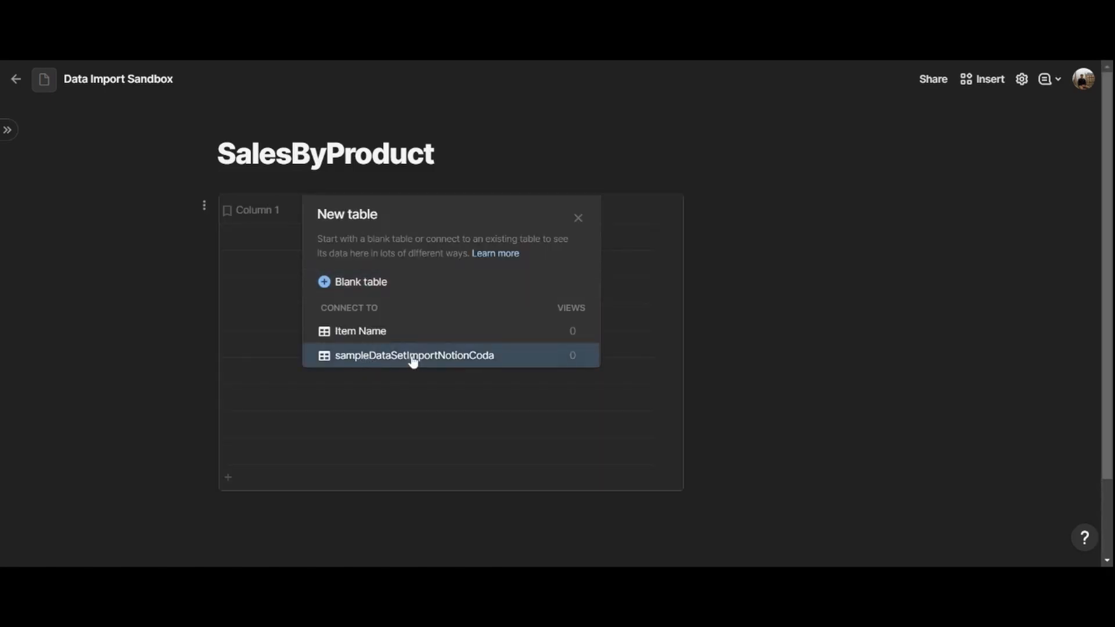
Link the table to sampleDataSetImportNotionCoda and group its rows by Item Name
left_click(415, 355)
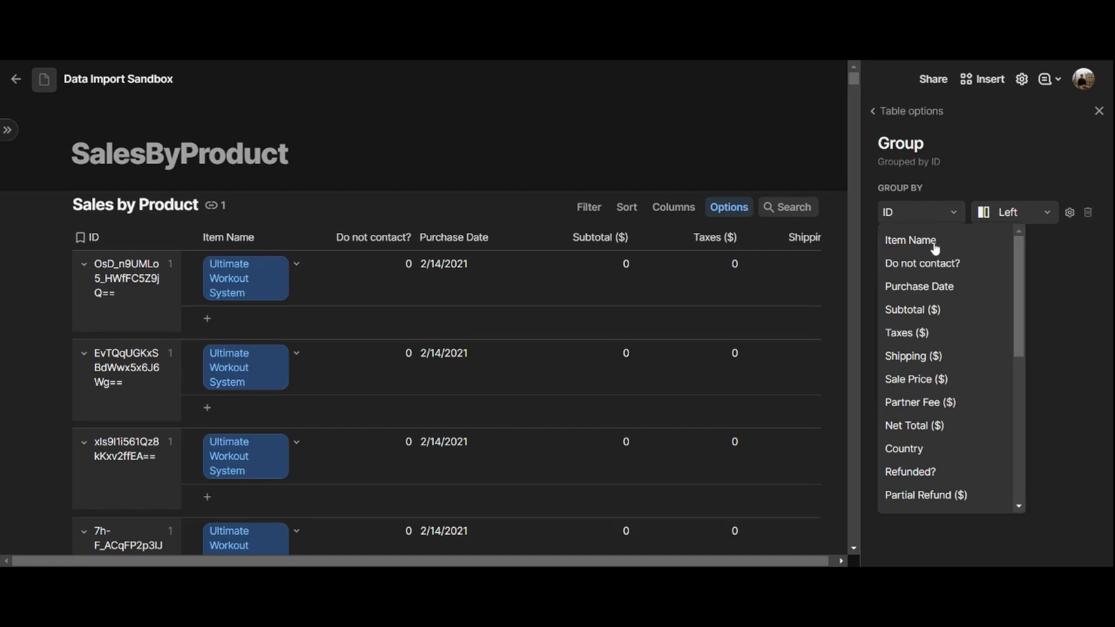
left_click(911, 240)
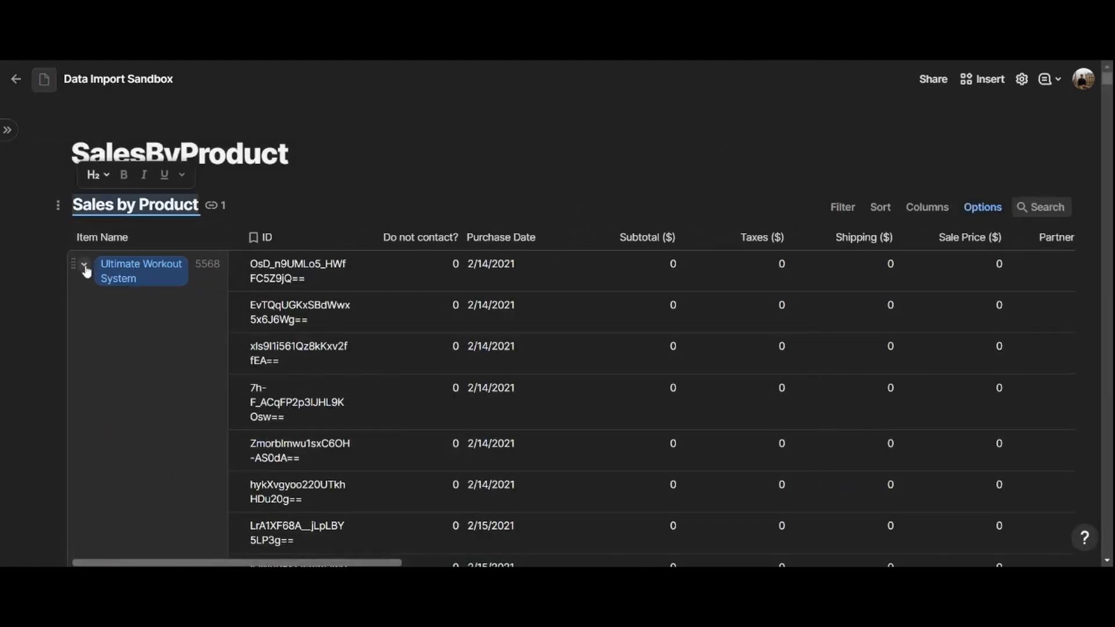
Collapse the Ultimate Workout System group and inspect a Writing Hub sale's purchase date
left_click(83, 263)
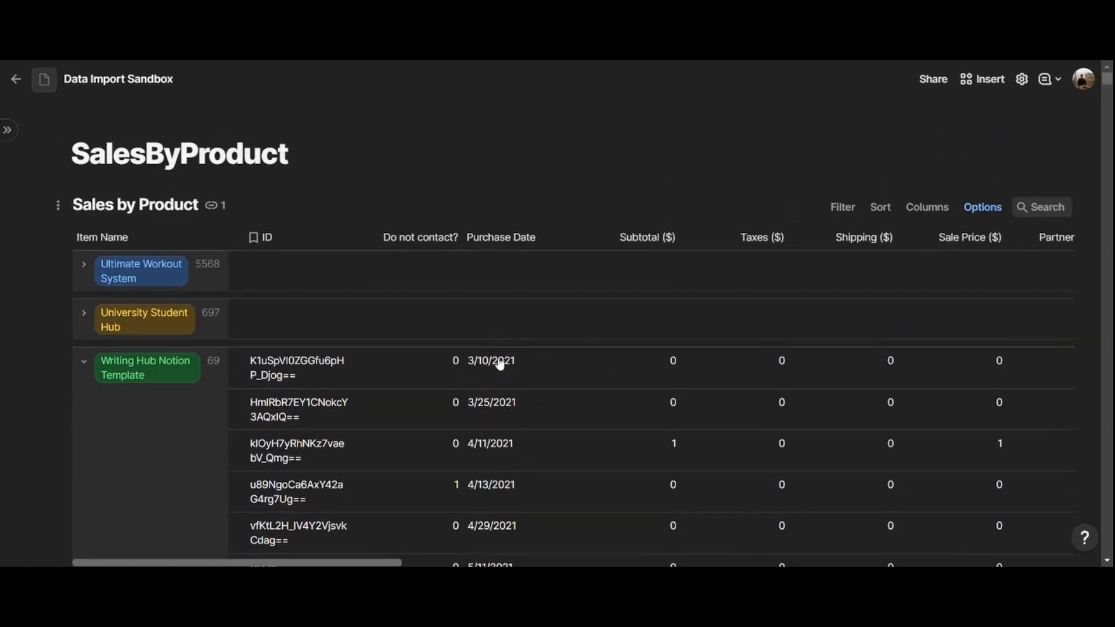
left_click(491, 361)
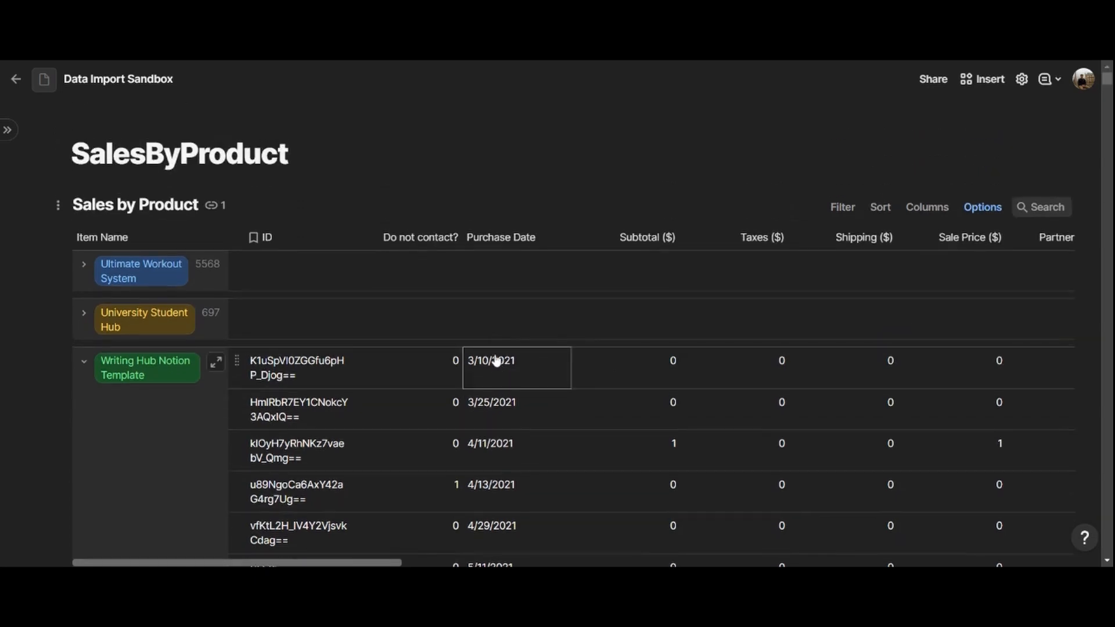
left_click(489, 351)
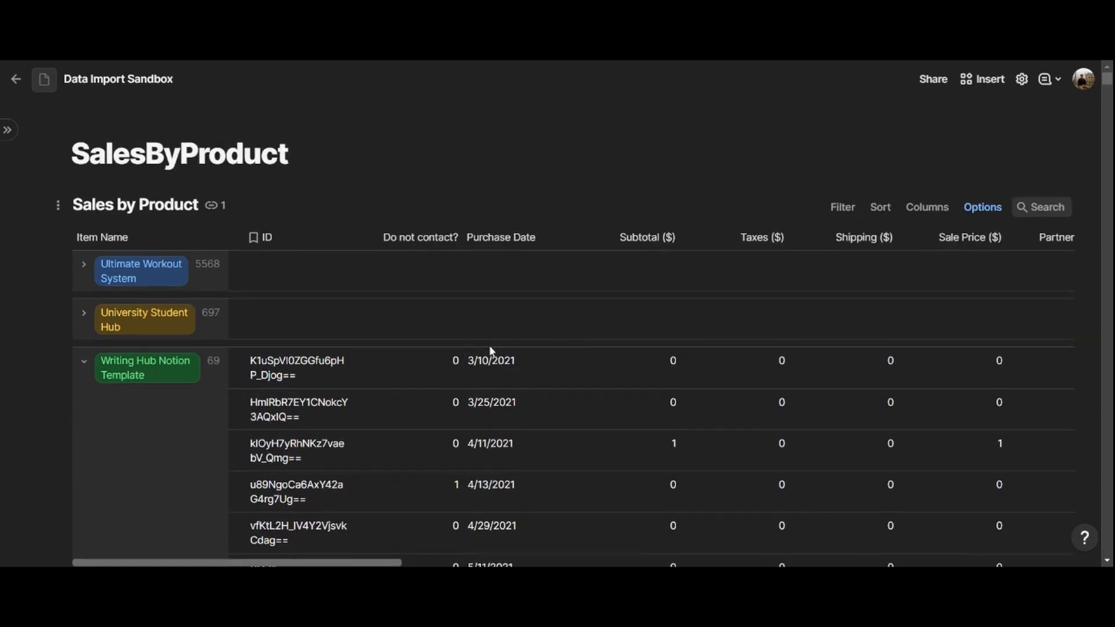
mouse_move(485, 340)
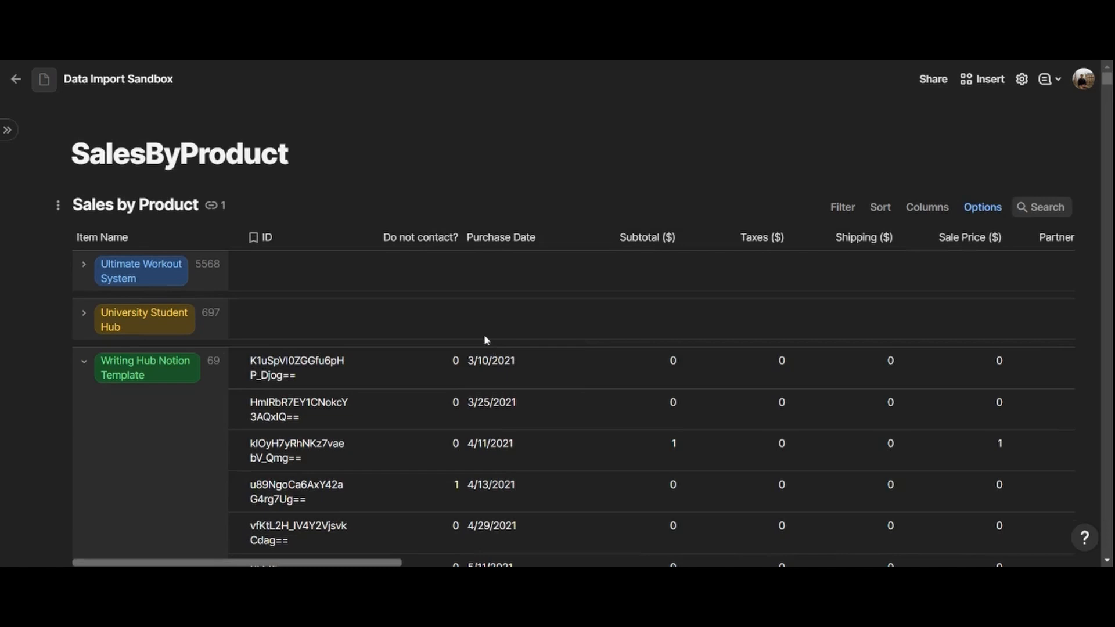